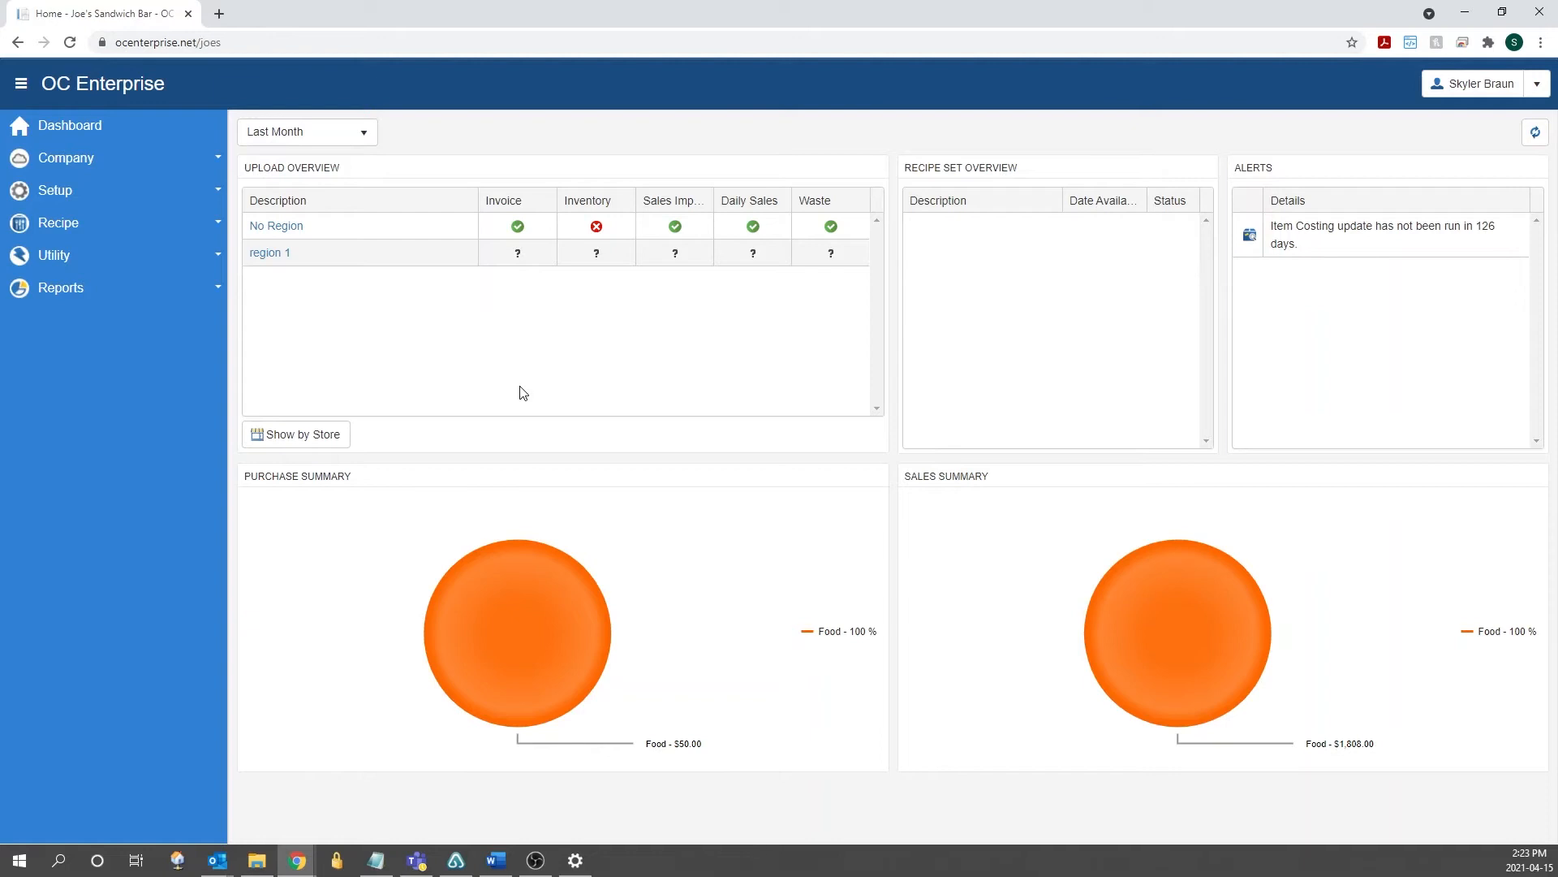
- Expand the Recipe section and show the Products list for Joe's Sandwich Bar
{"action": "left_click", "coordinate": [57, 223]}
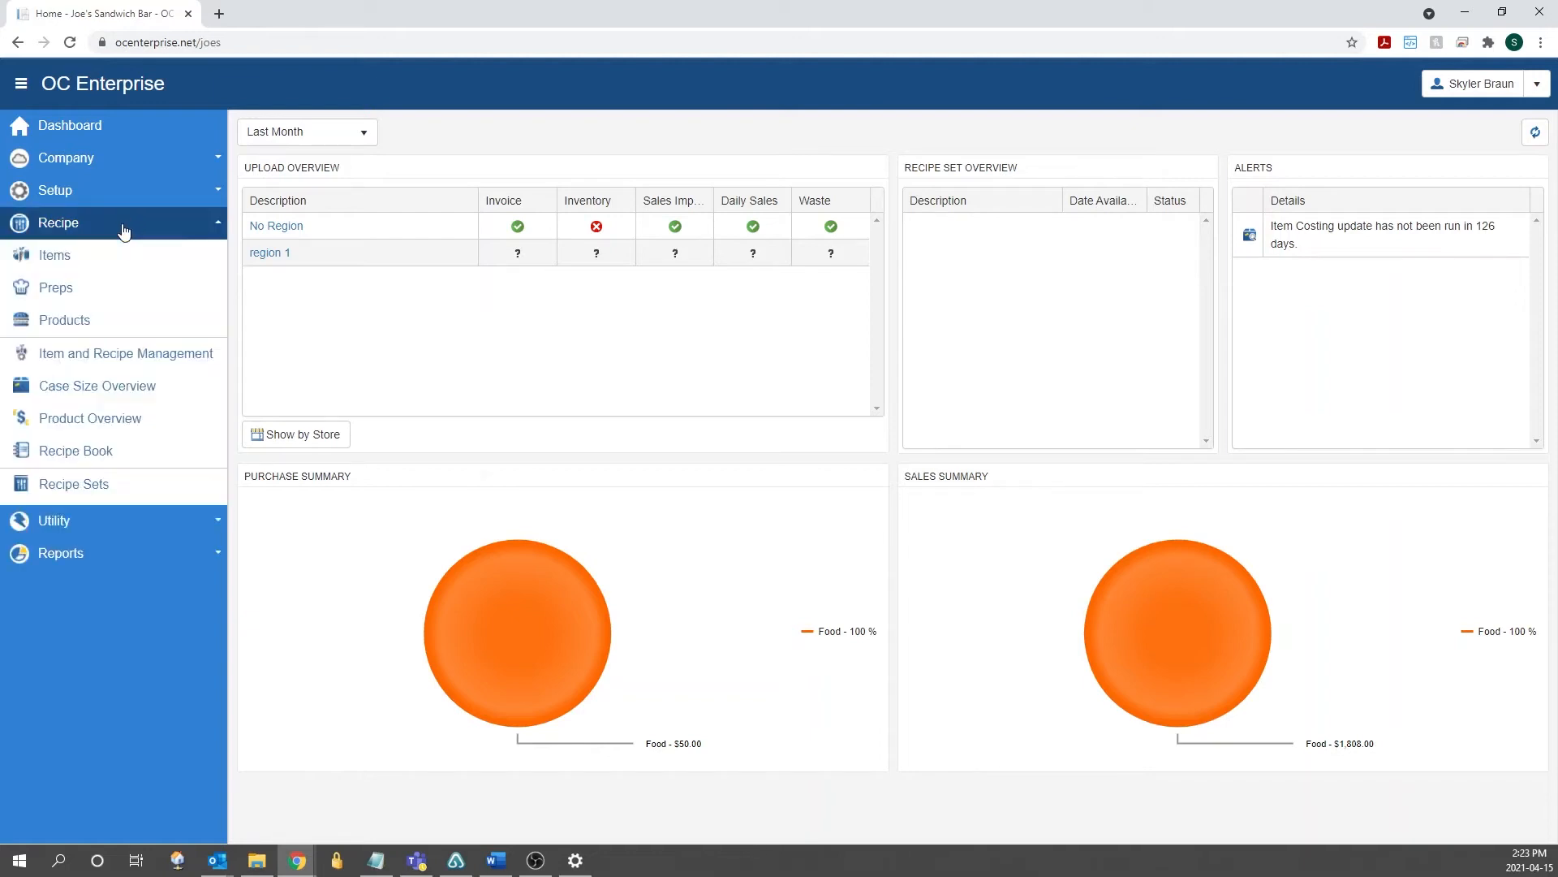
{"action": "left_click", "coordinate": [63, 319]}
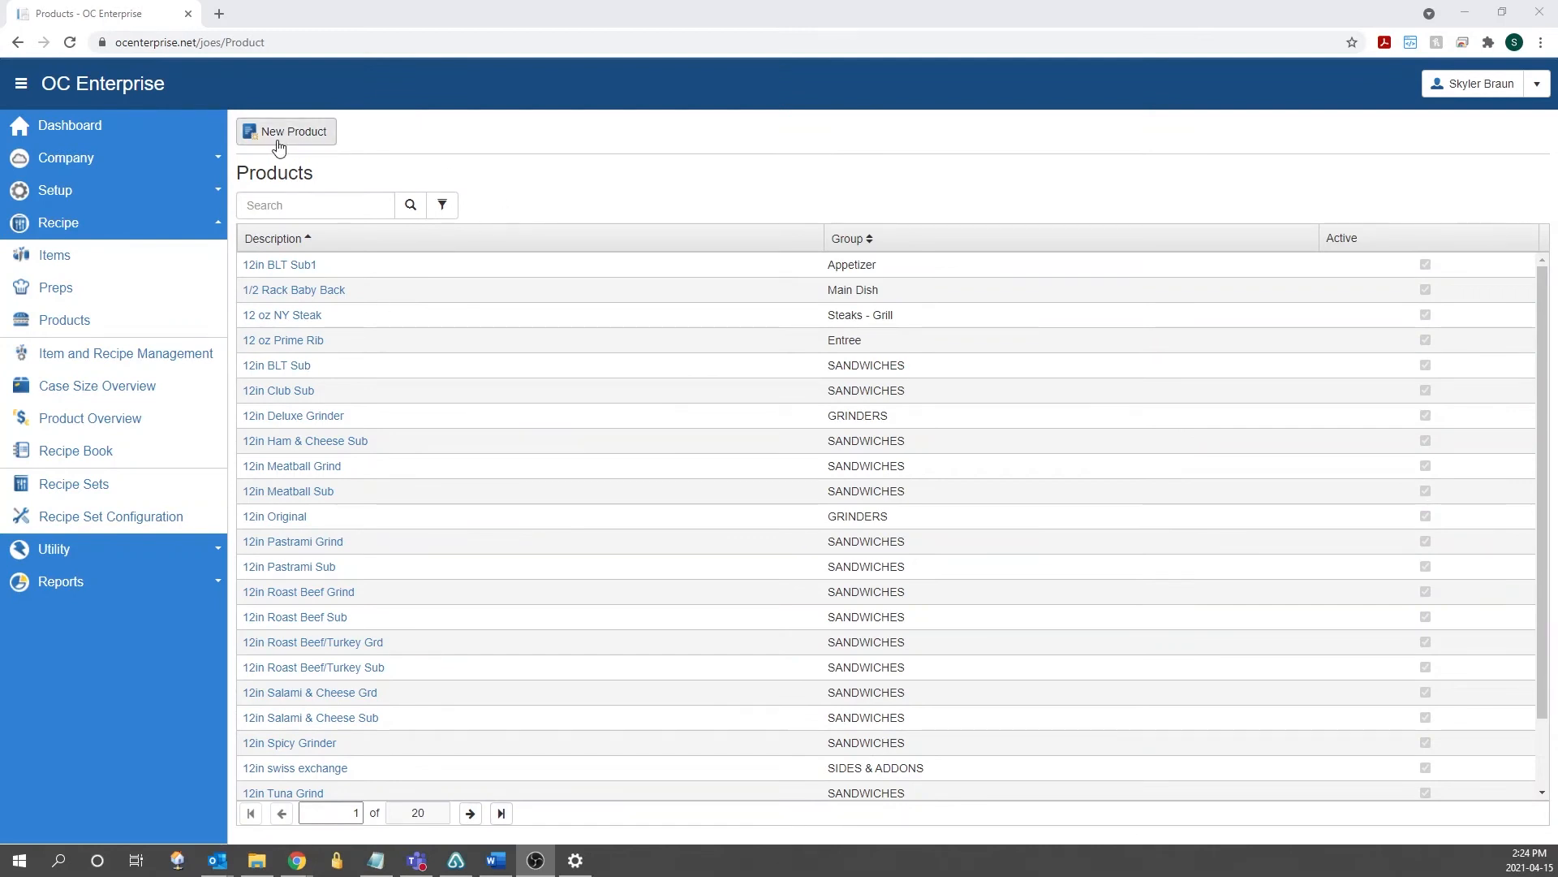
- Search products for 'chili' and open the Bowl Chili detail page
{"action": "left_click", "coordinate": [315, 204]}
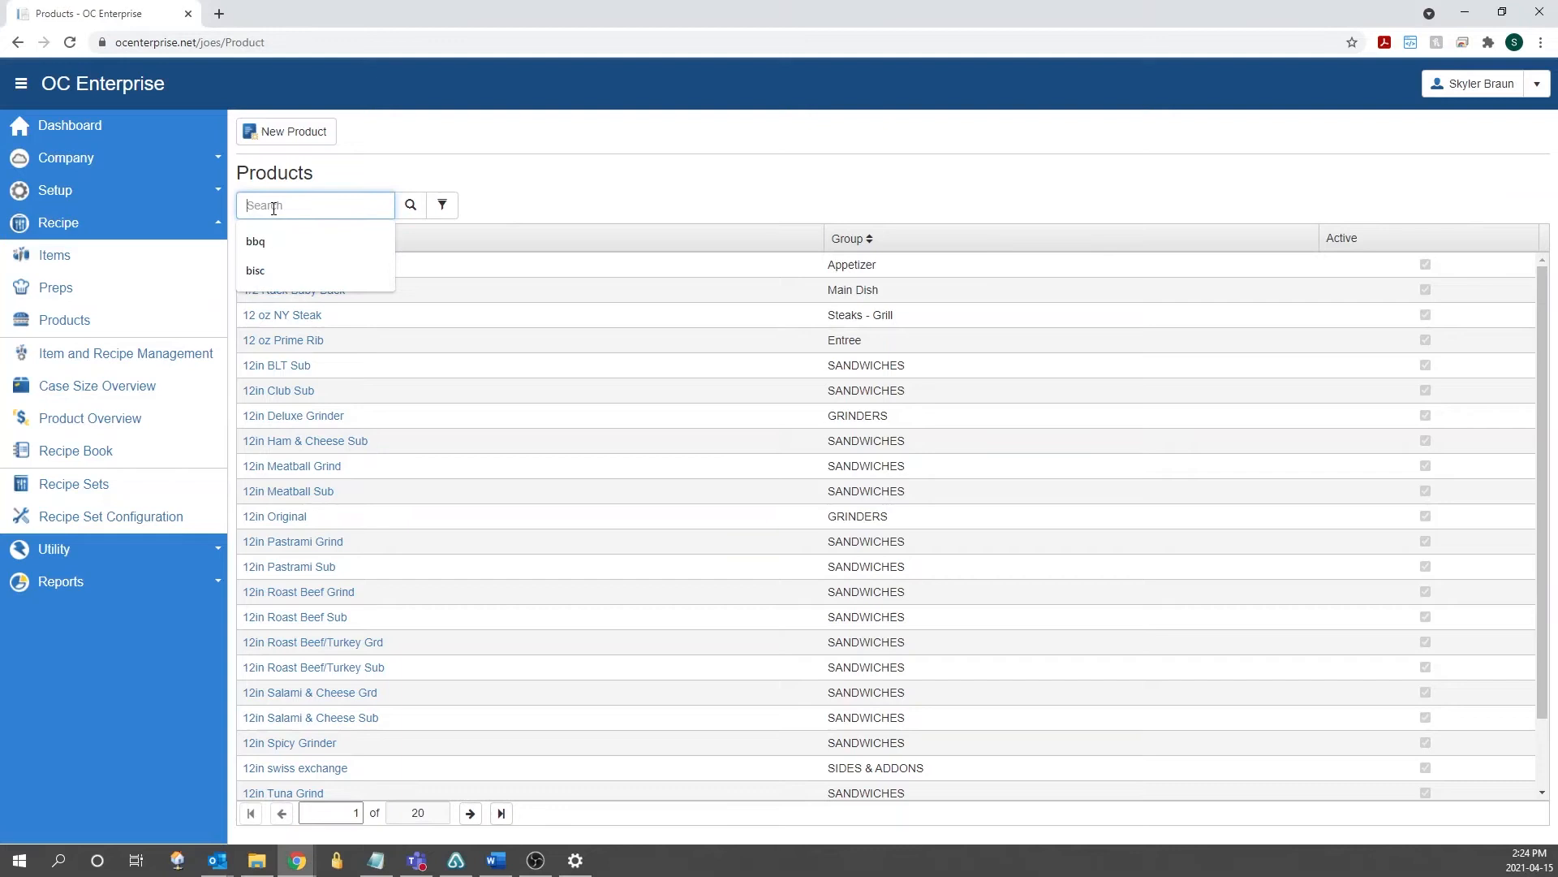
{"action": "type", "text": "chili"}
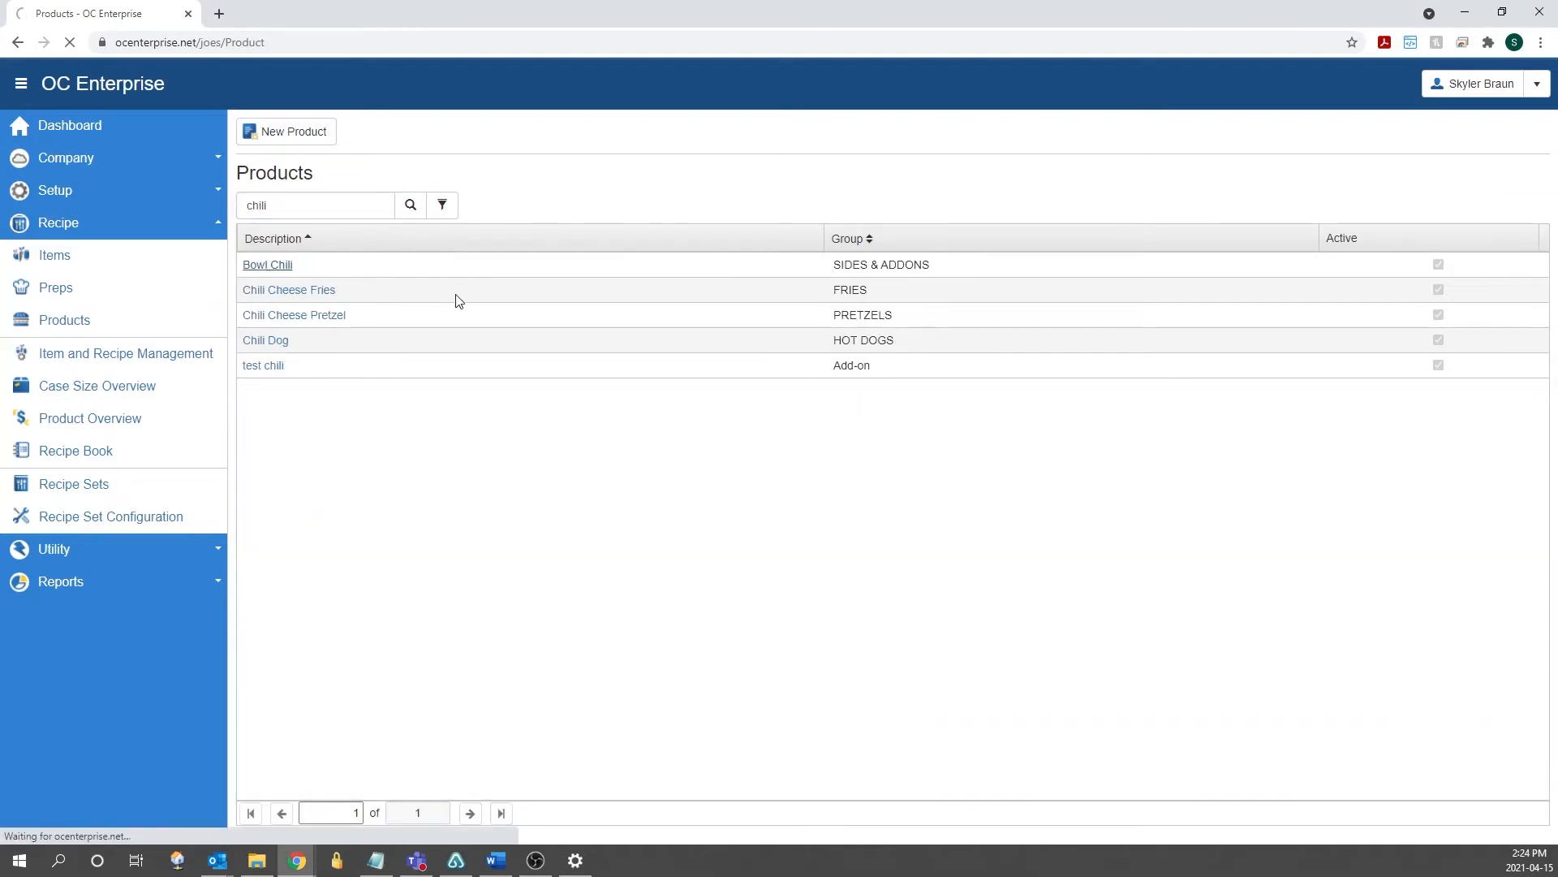
{"action": "left_click", "coordinate": [267, 264]}
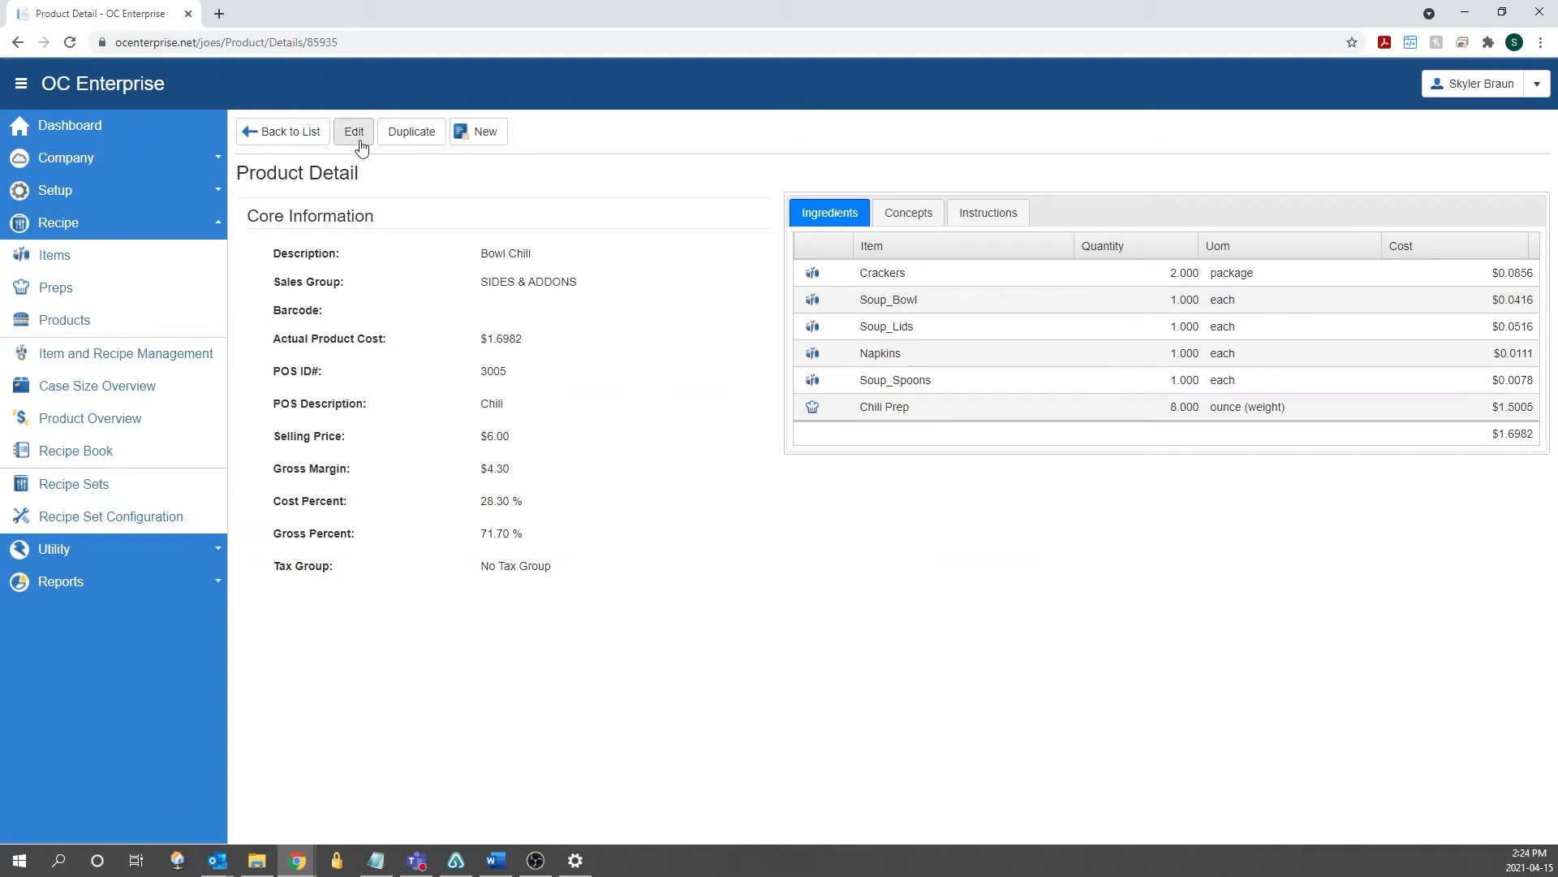
- Put Bowl Chili into the Edit Product form and focus its Description field
{"action": "left_click", "coordinate": [354, 132]}
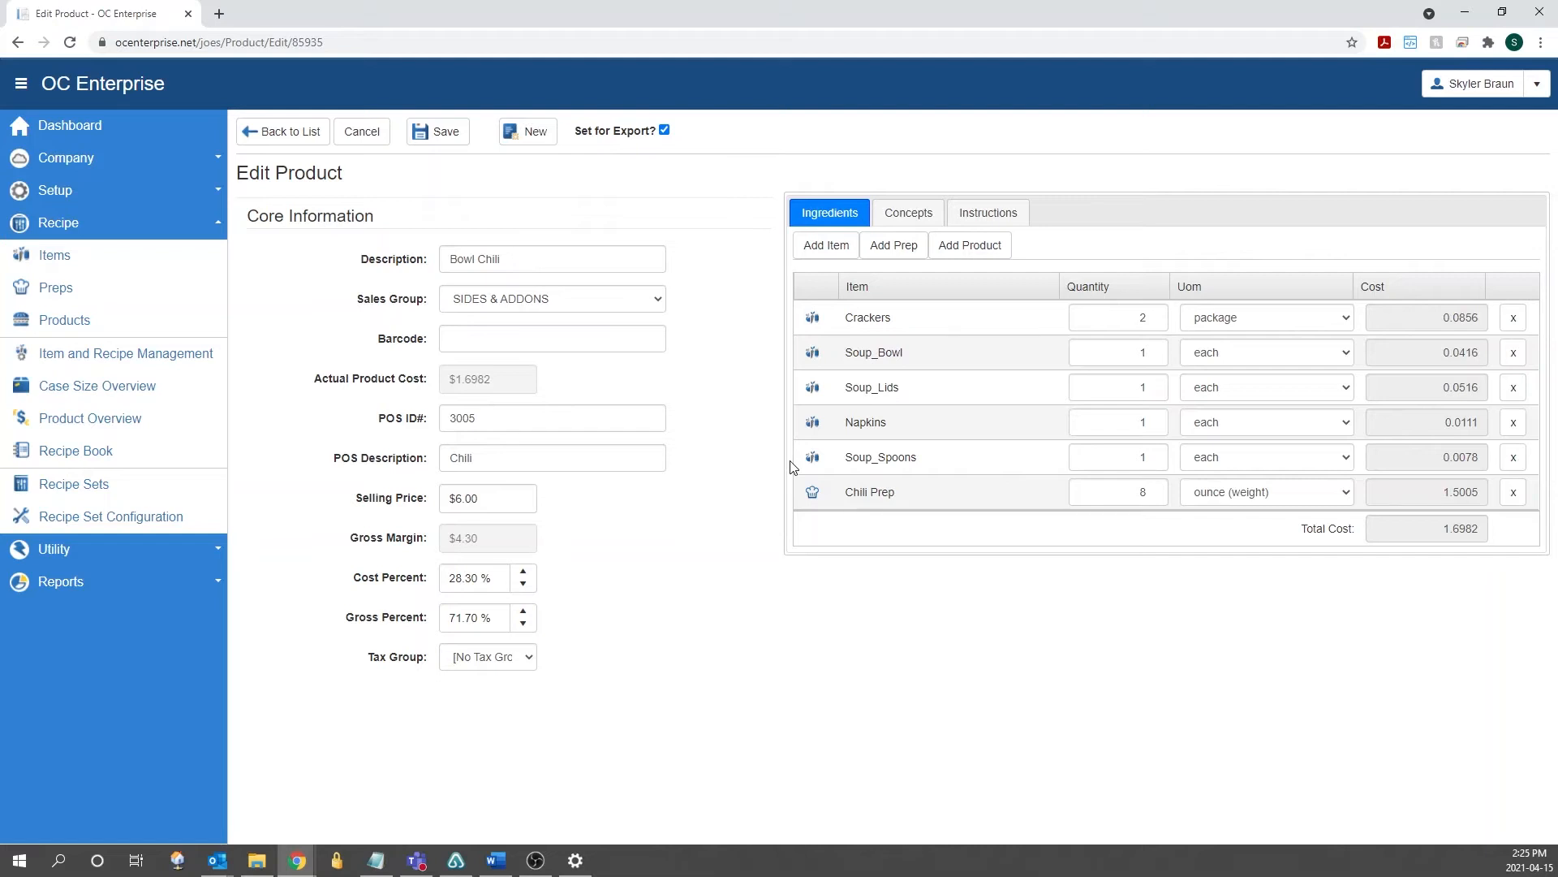
{"action": "mouse_move", "coordinate": [456, 292]}
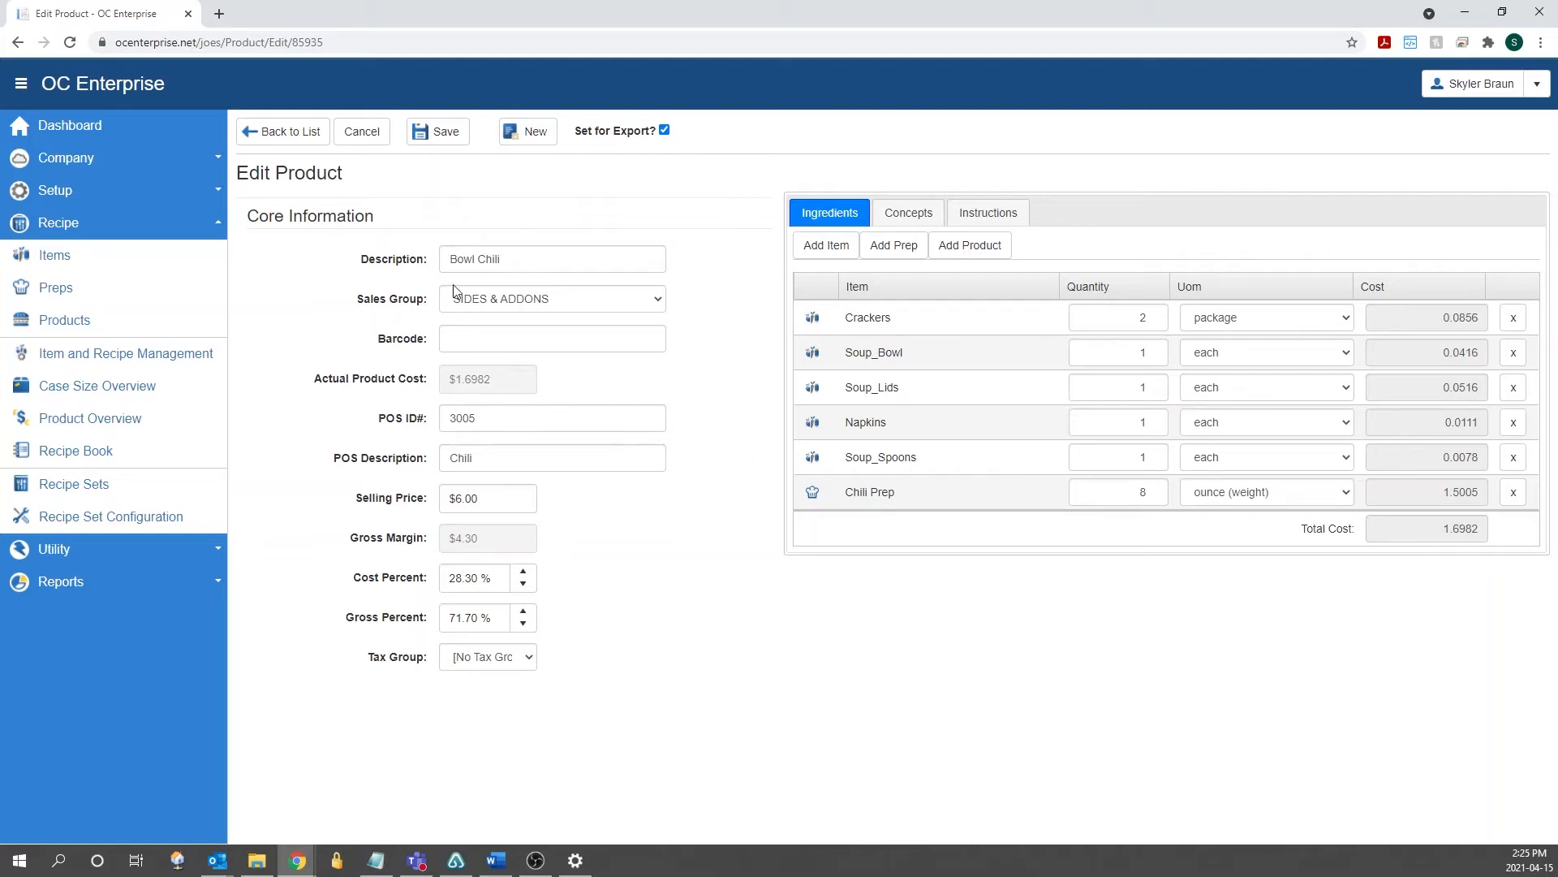
{"action": "mouse_move", "coordinate": [388, 450]}
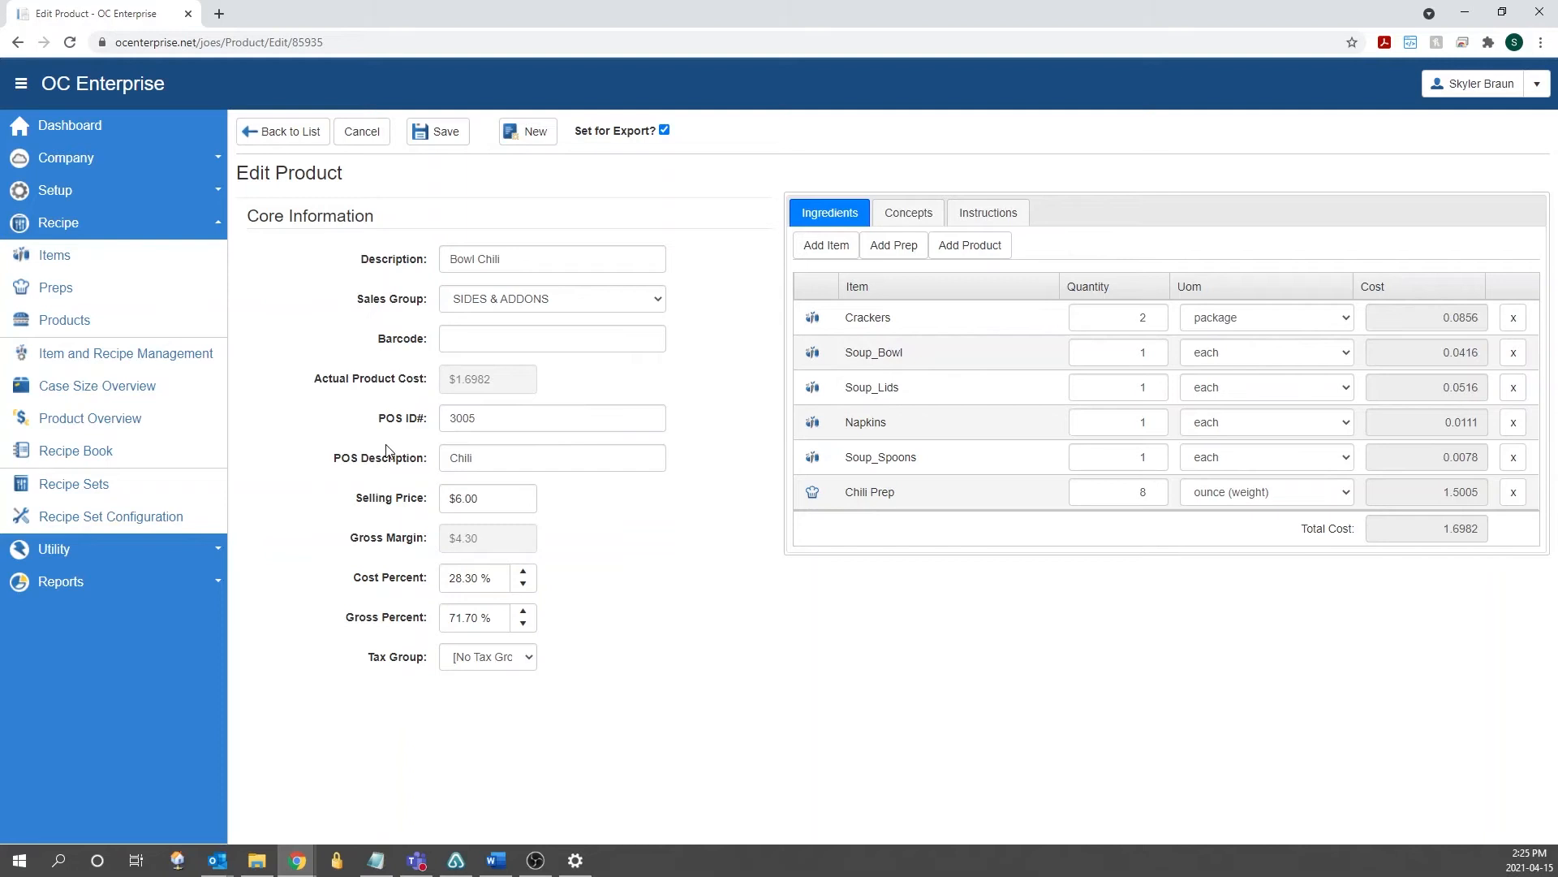
{"action": "mouse_move", "coordinate": [945, 414]}
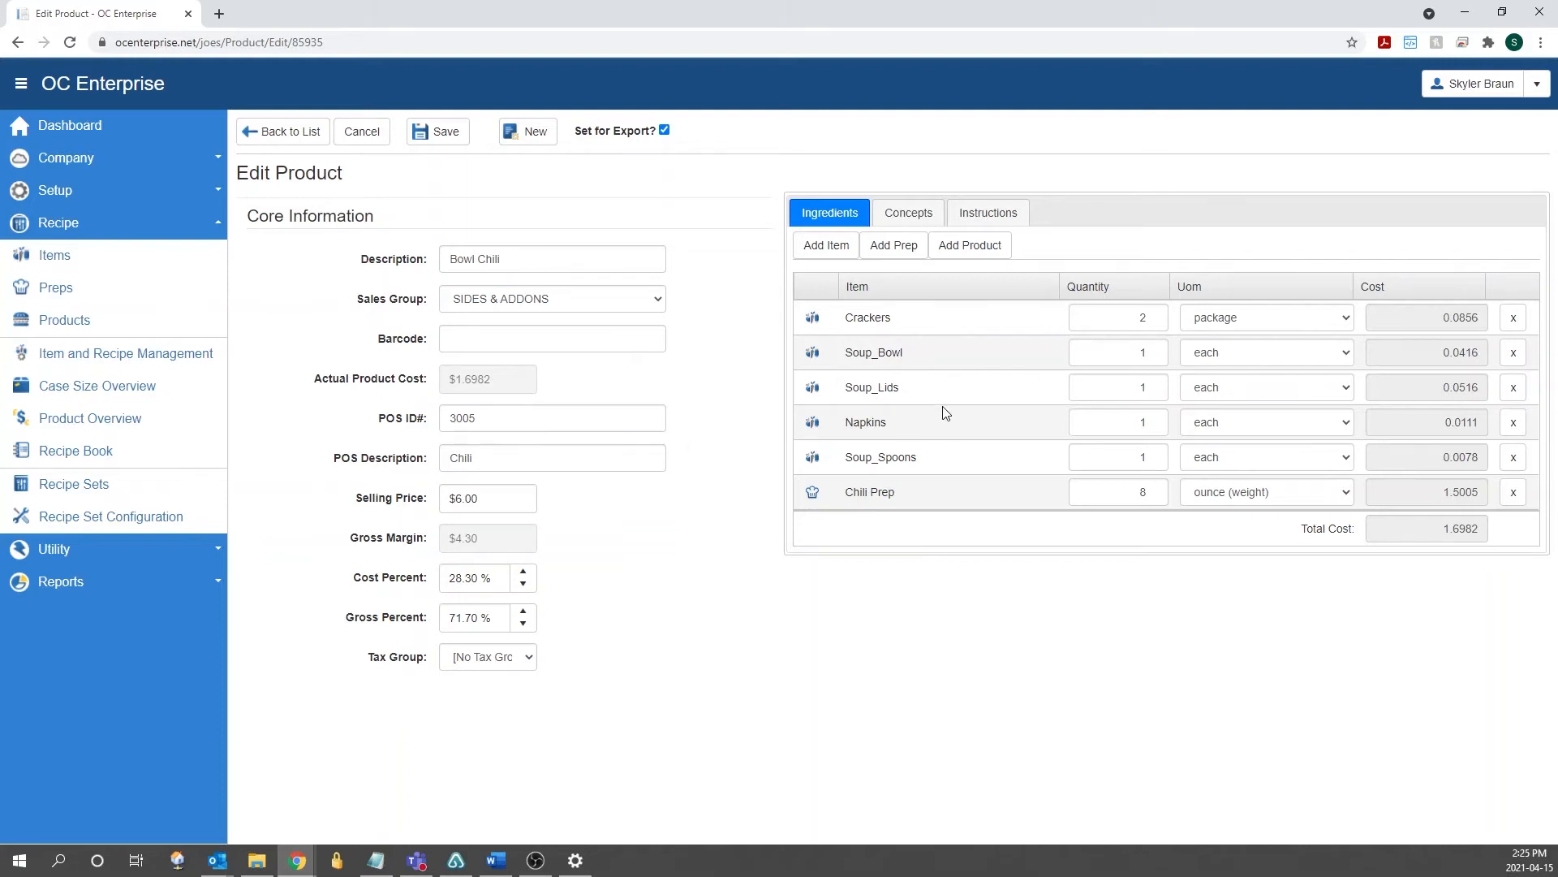
{"action": "mouse_move", "coordinate": [729, 536]}
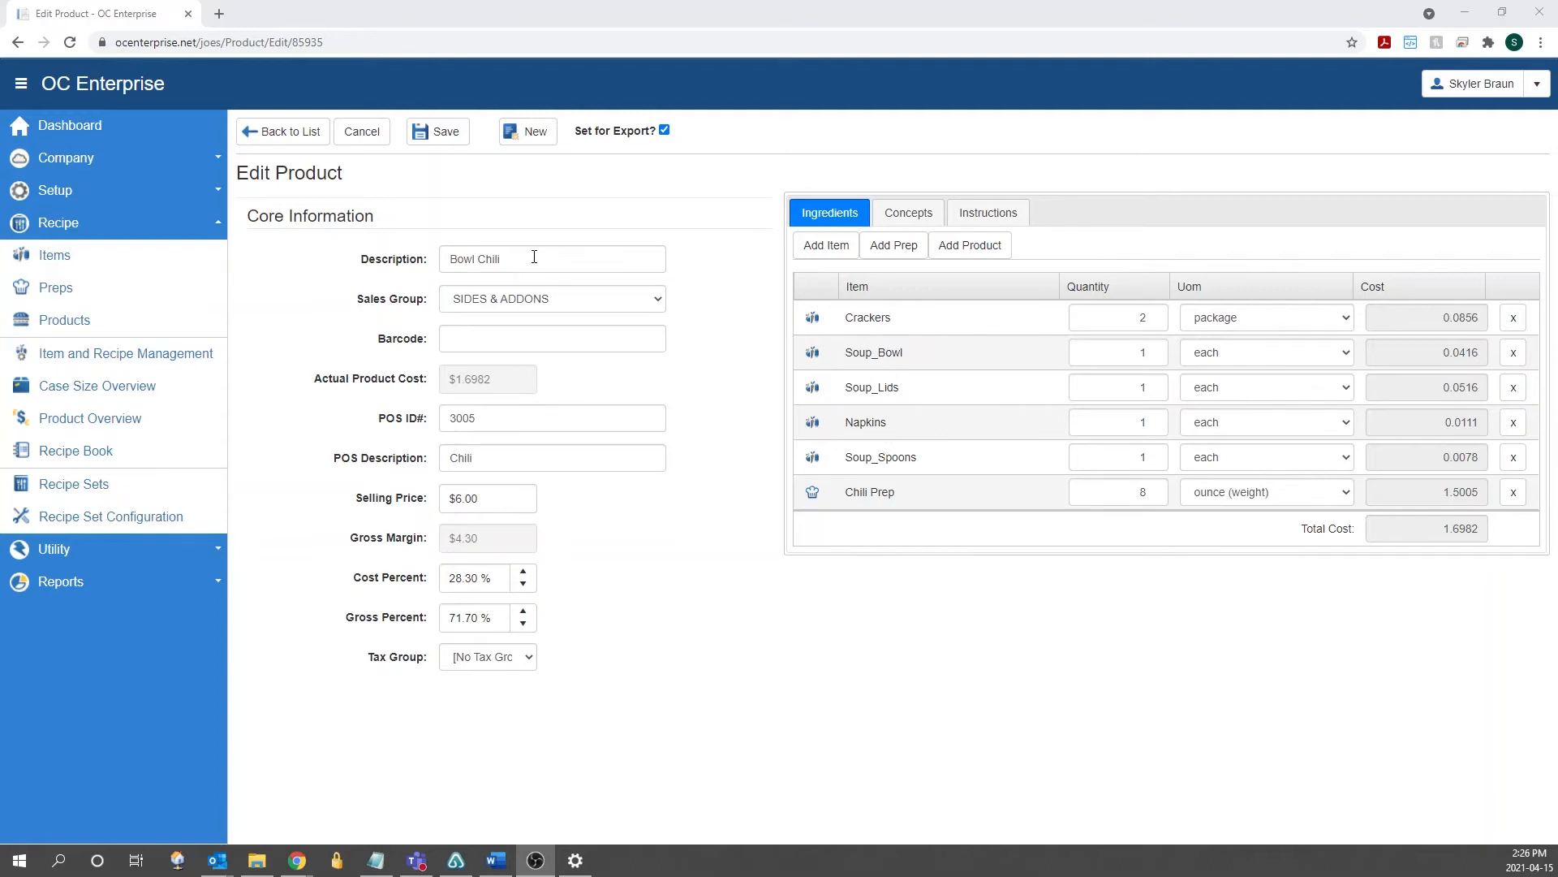
{"action": "left_click", "coordinate": [552, 258]}
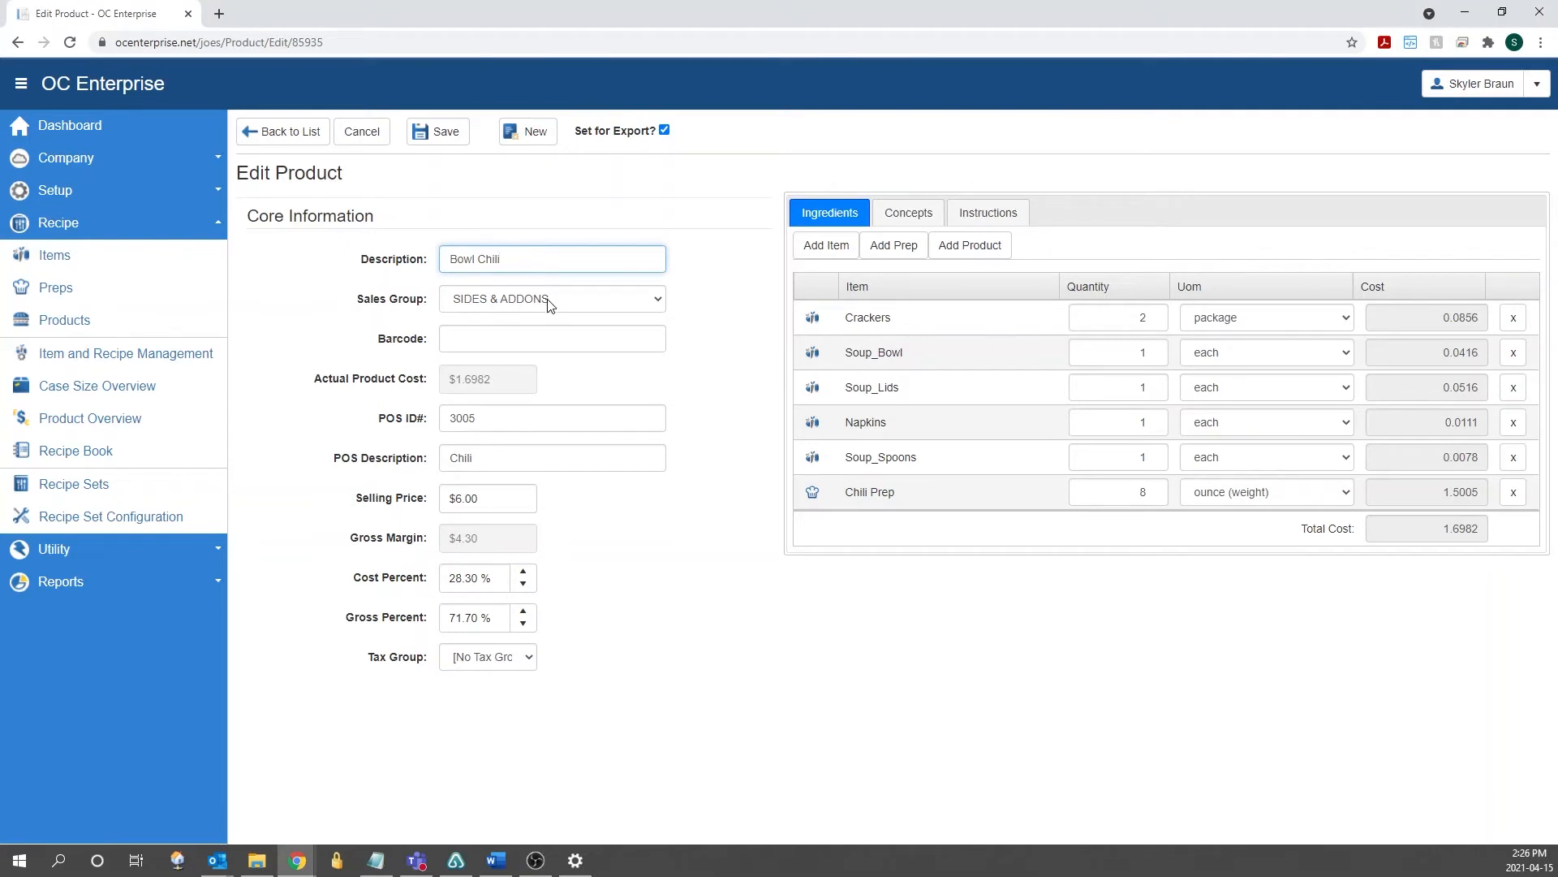
{"action": "left_click", "coordinate": [552, 297]}
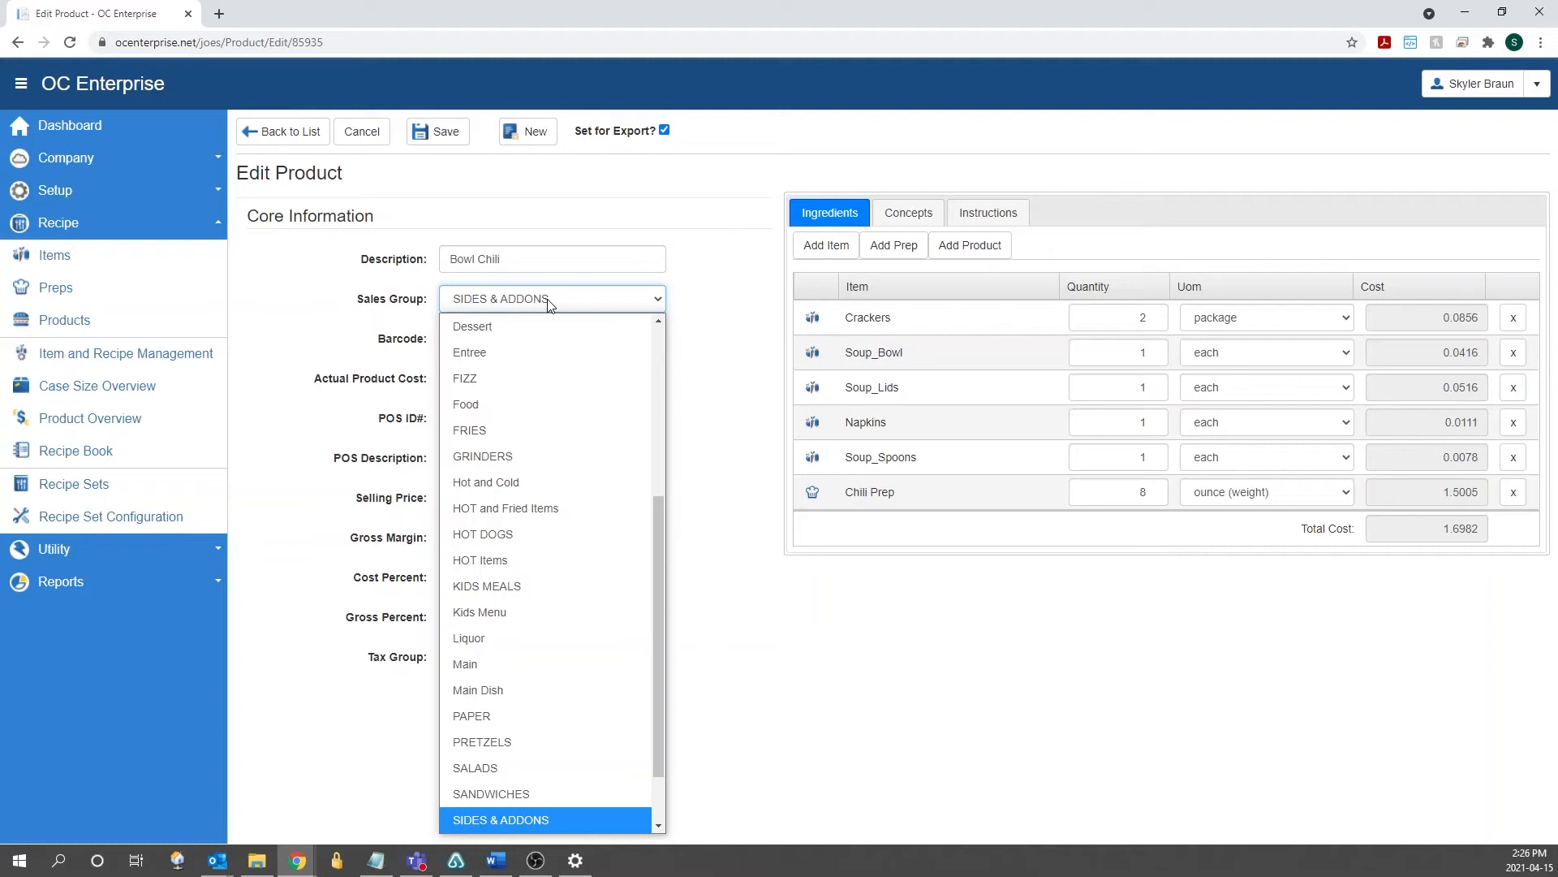
{"action": "scroll", "scroll_direction": "down", "scroll_amount": 3}
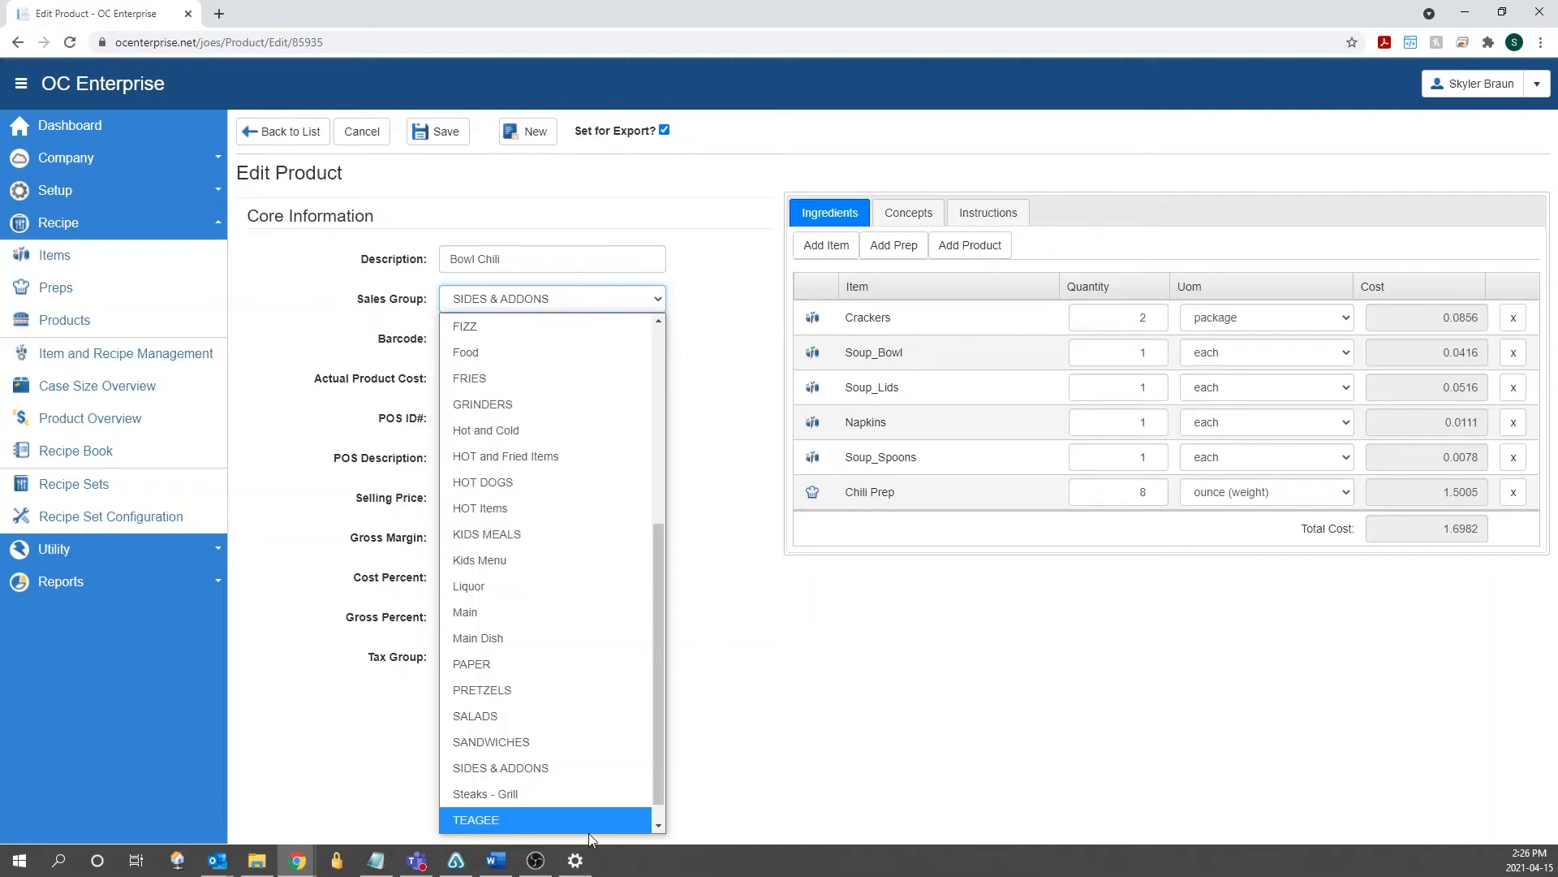
{"action": "left_click", "coordinate": [500, 767]}
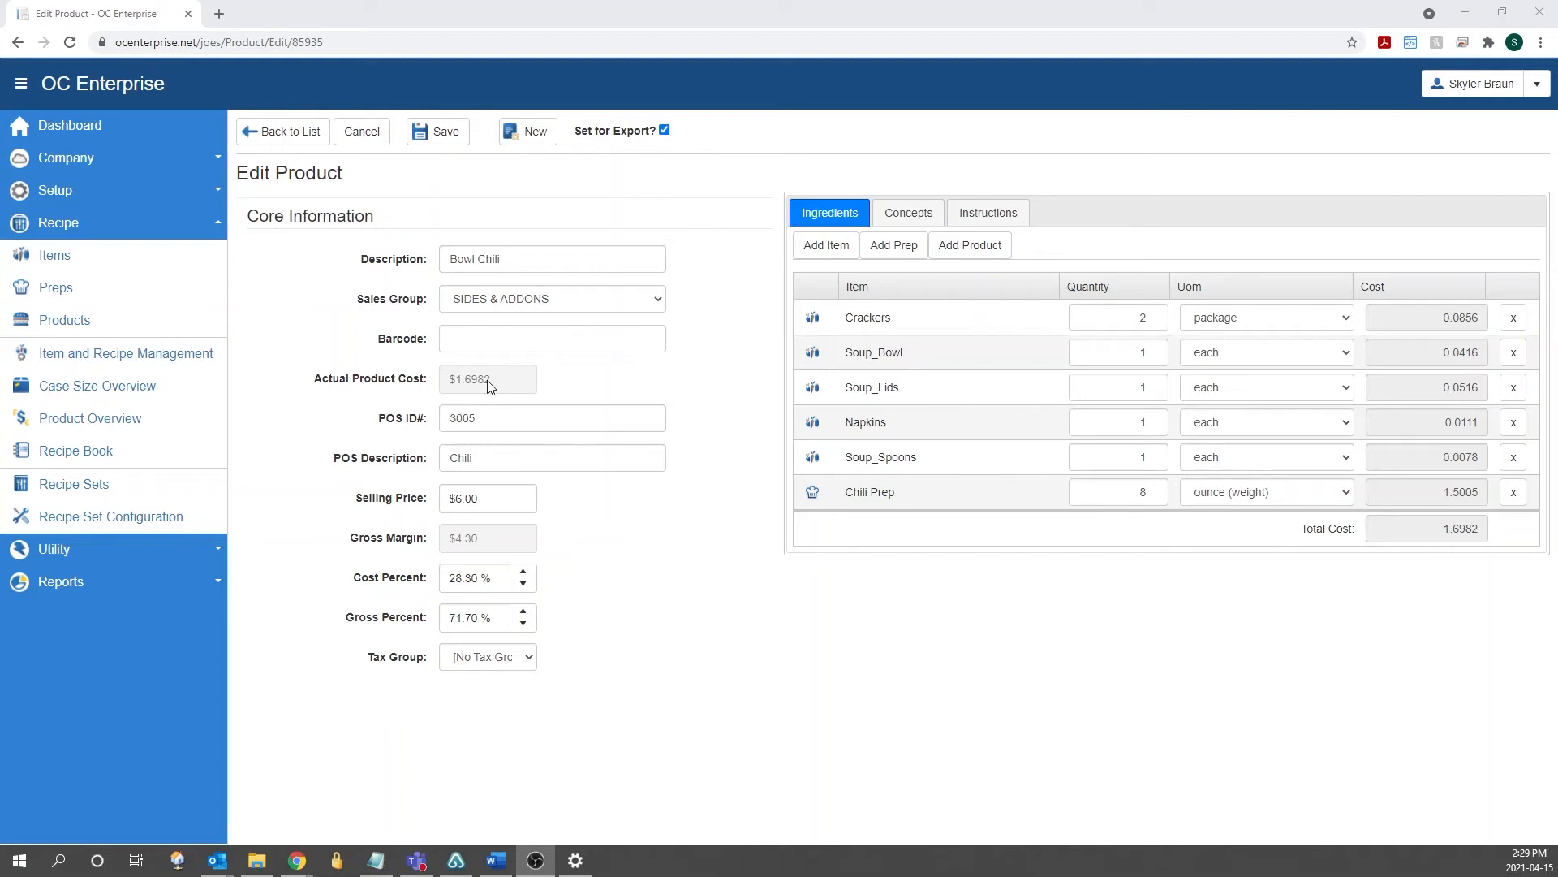
{"action": "mouse_move", "coordinate": [465, 399]}
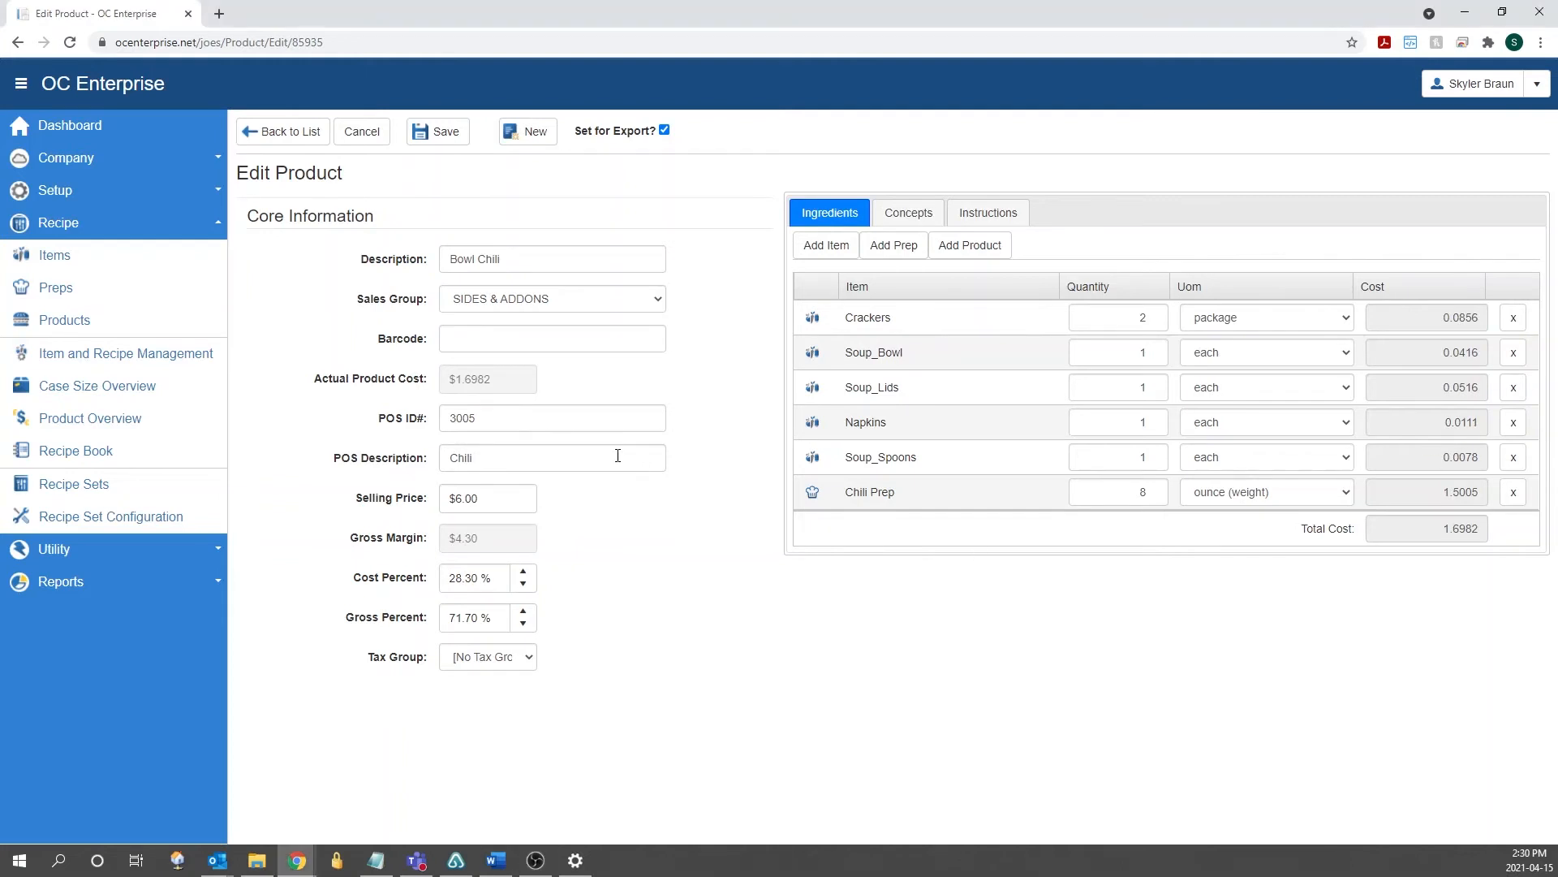
{"action": "mouse_move", "coordinate": [563, 447]}
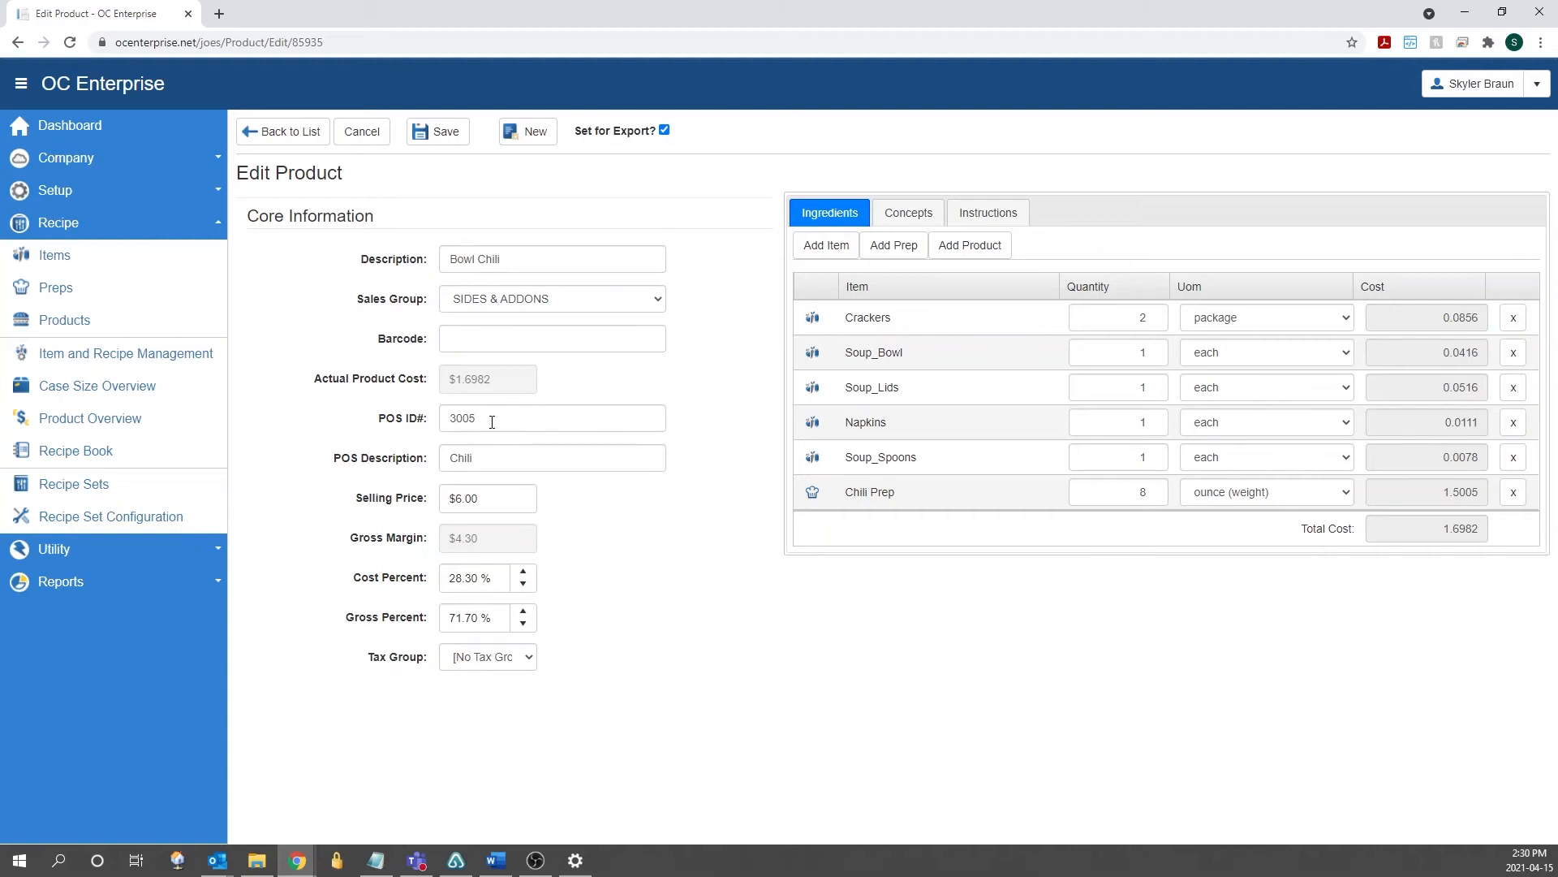
{"action": "mouse_move", "coordinate": [522, 464]}
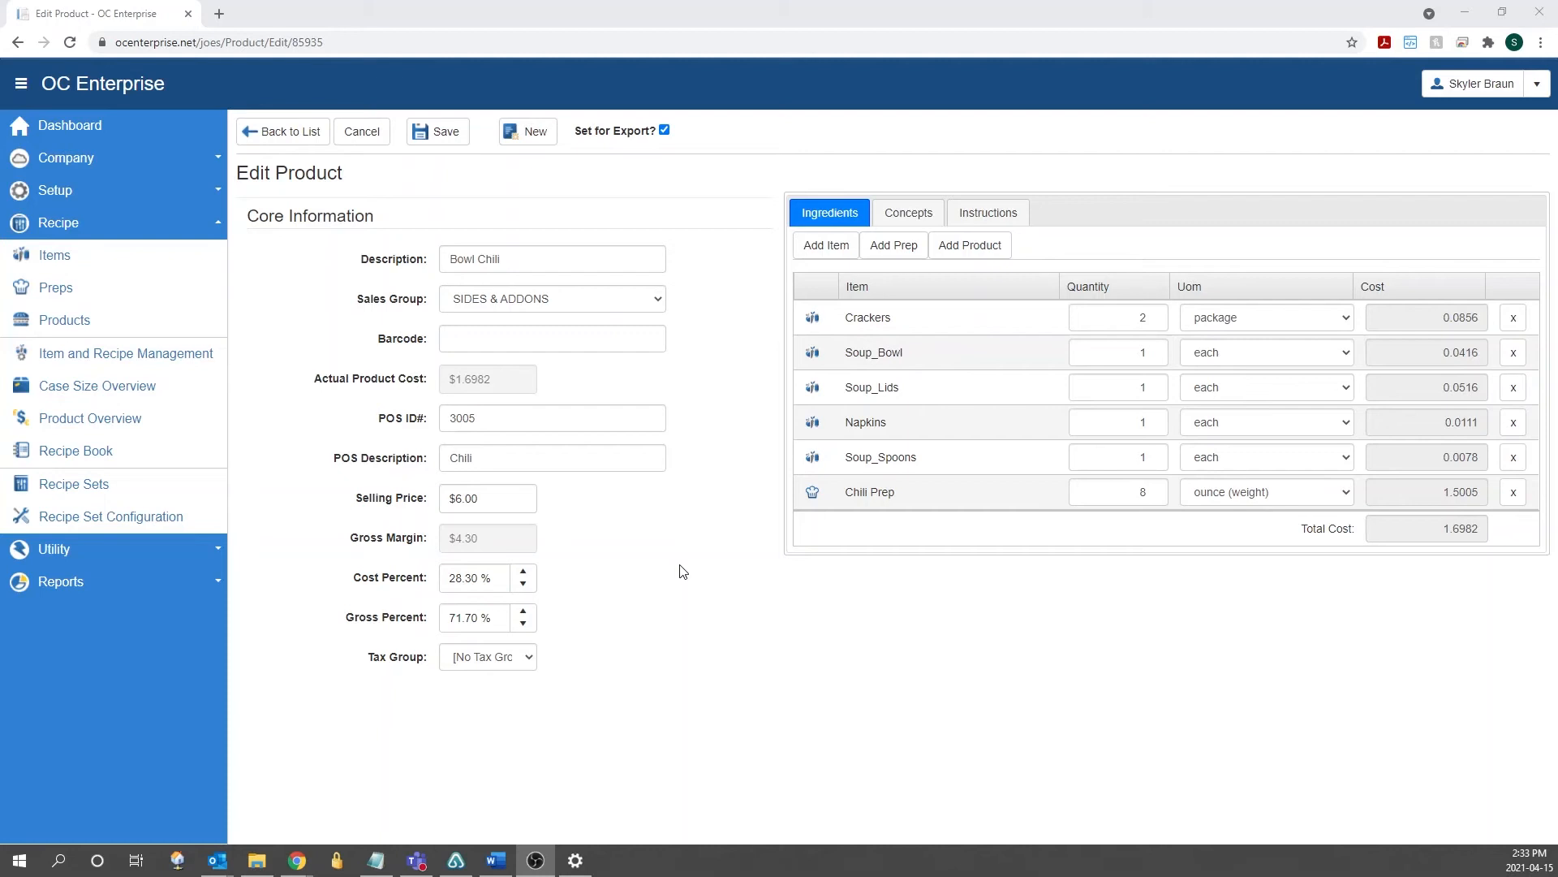
{"action": "mouse_move", "coordinate": [517, 568]}
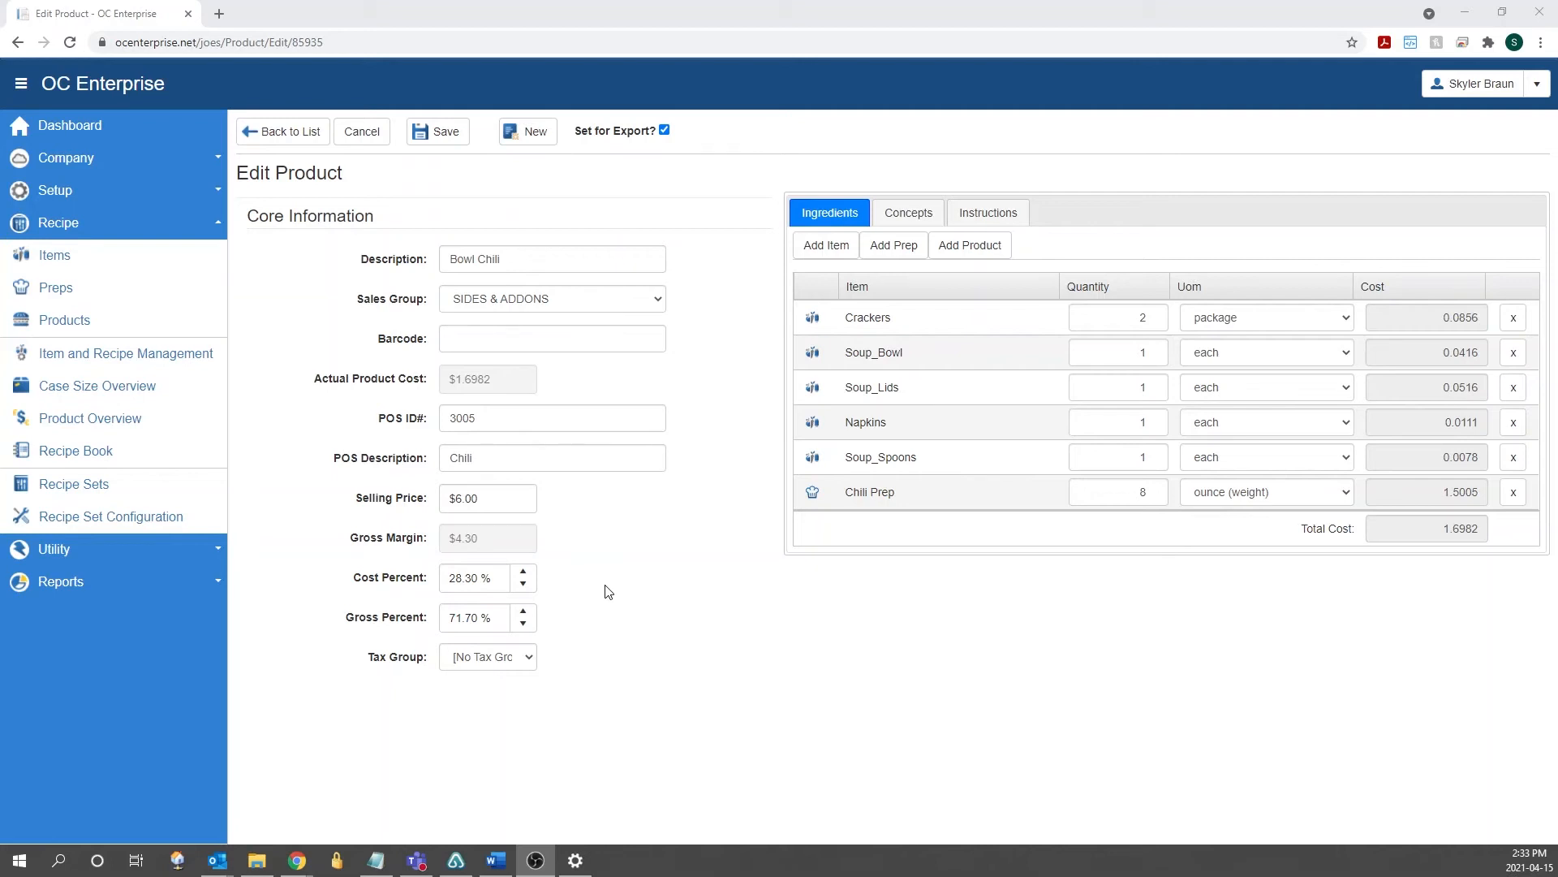
{"action": "mouse_move", "coordinate": [517, 518]}
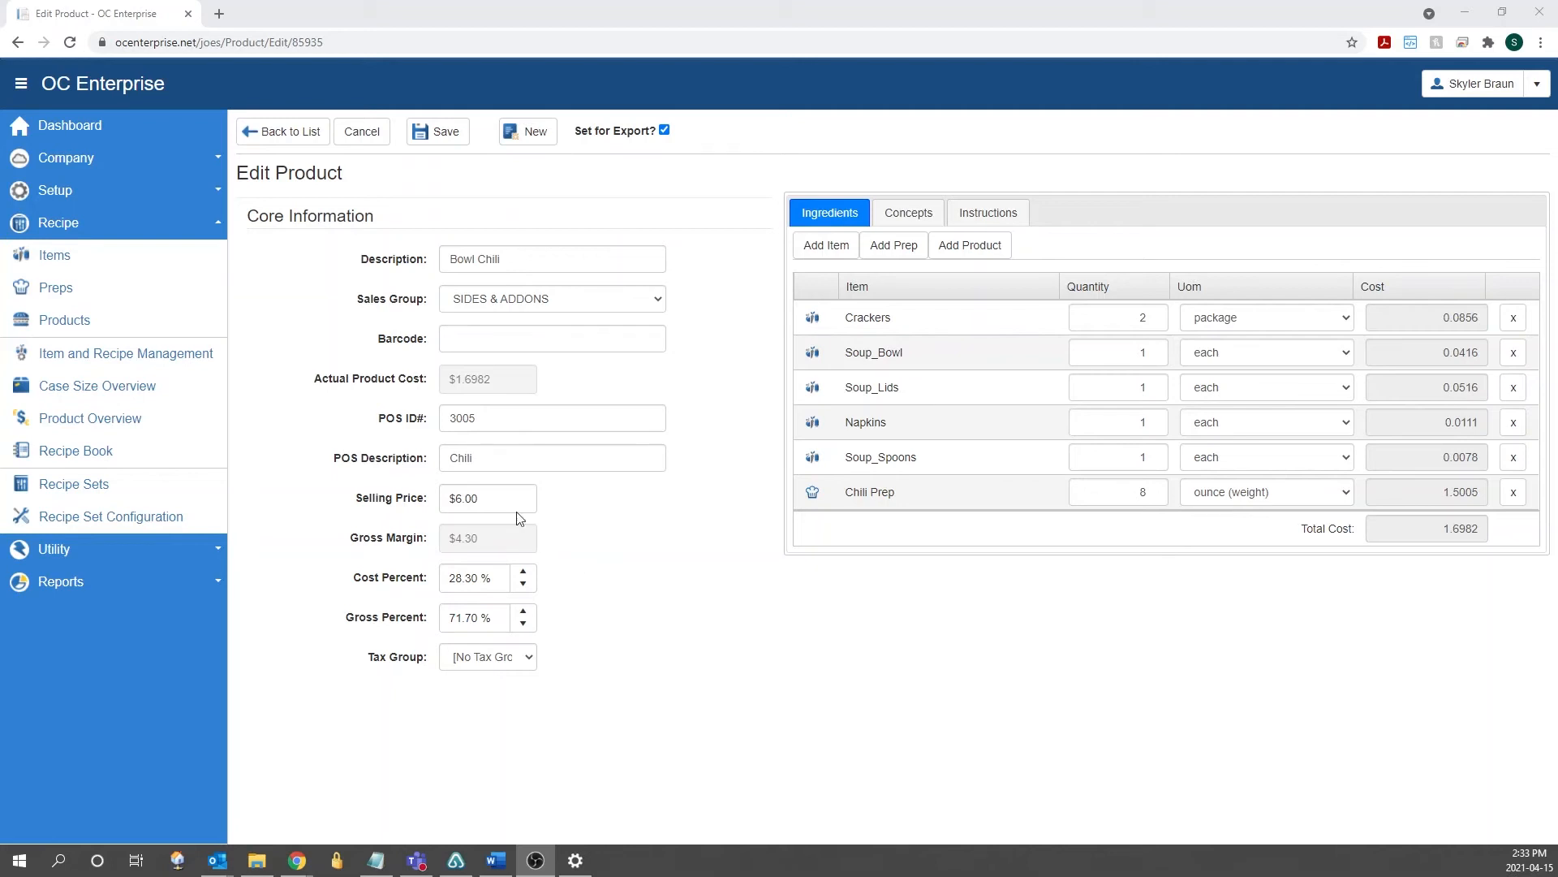
{"action": "left_click", "coordinate": [487, 497]}
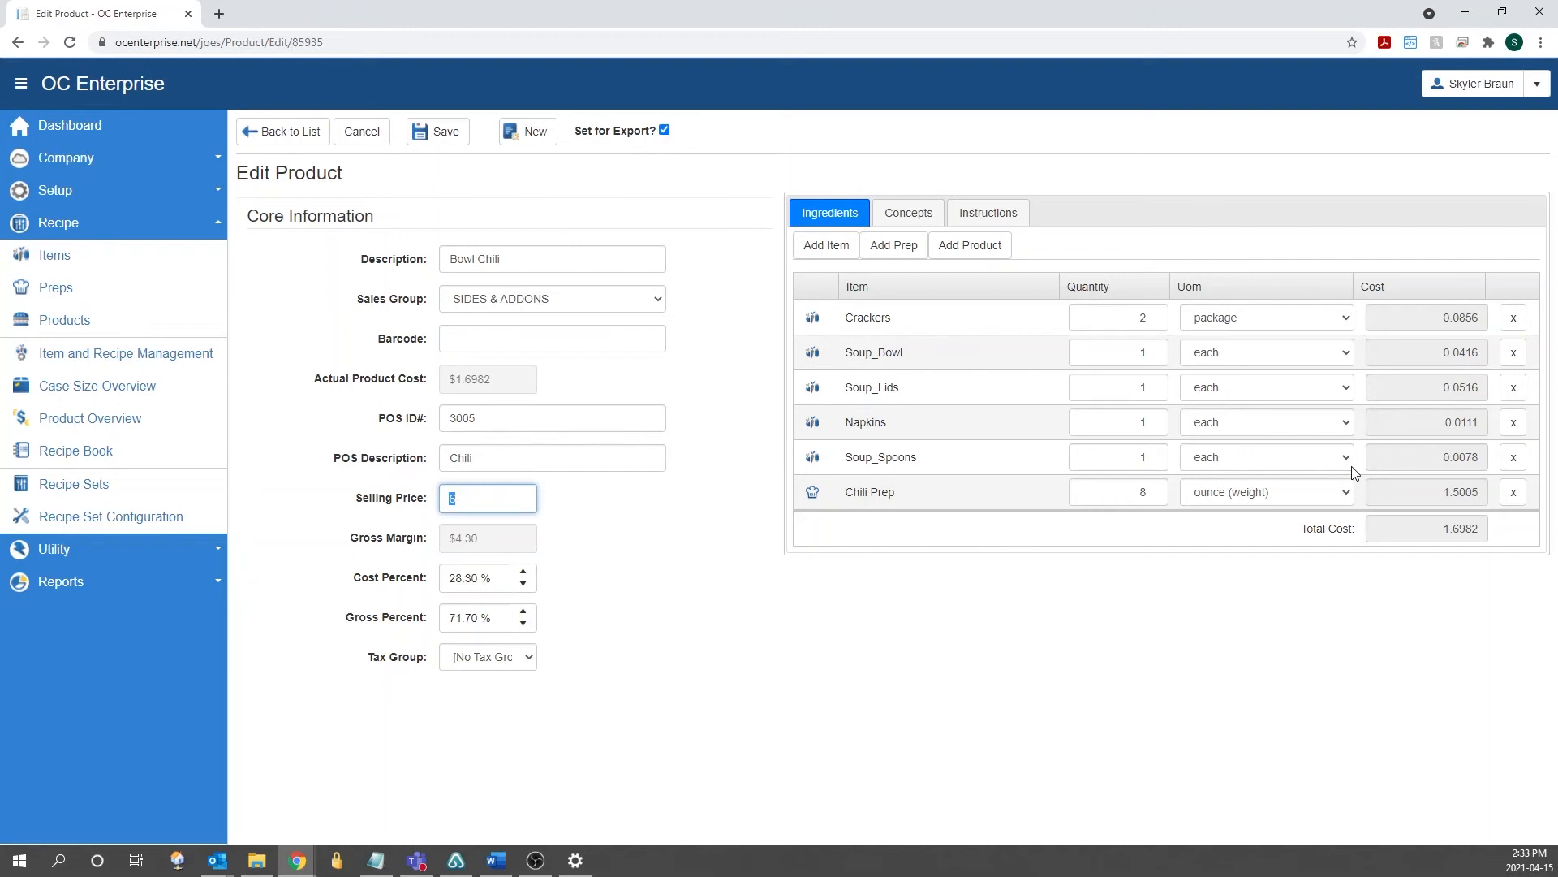
- Complete Bowl Chili's selling price as $6.50, giving a $4.80 gross margin
{"action": "type", "text": ".50"}
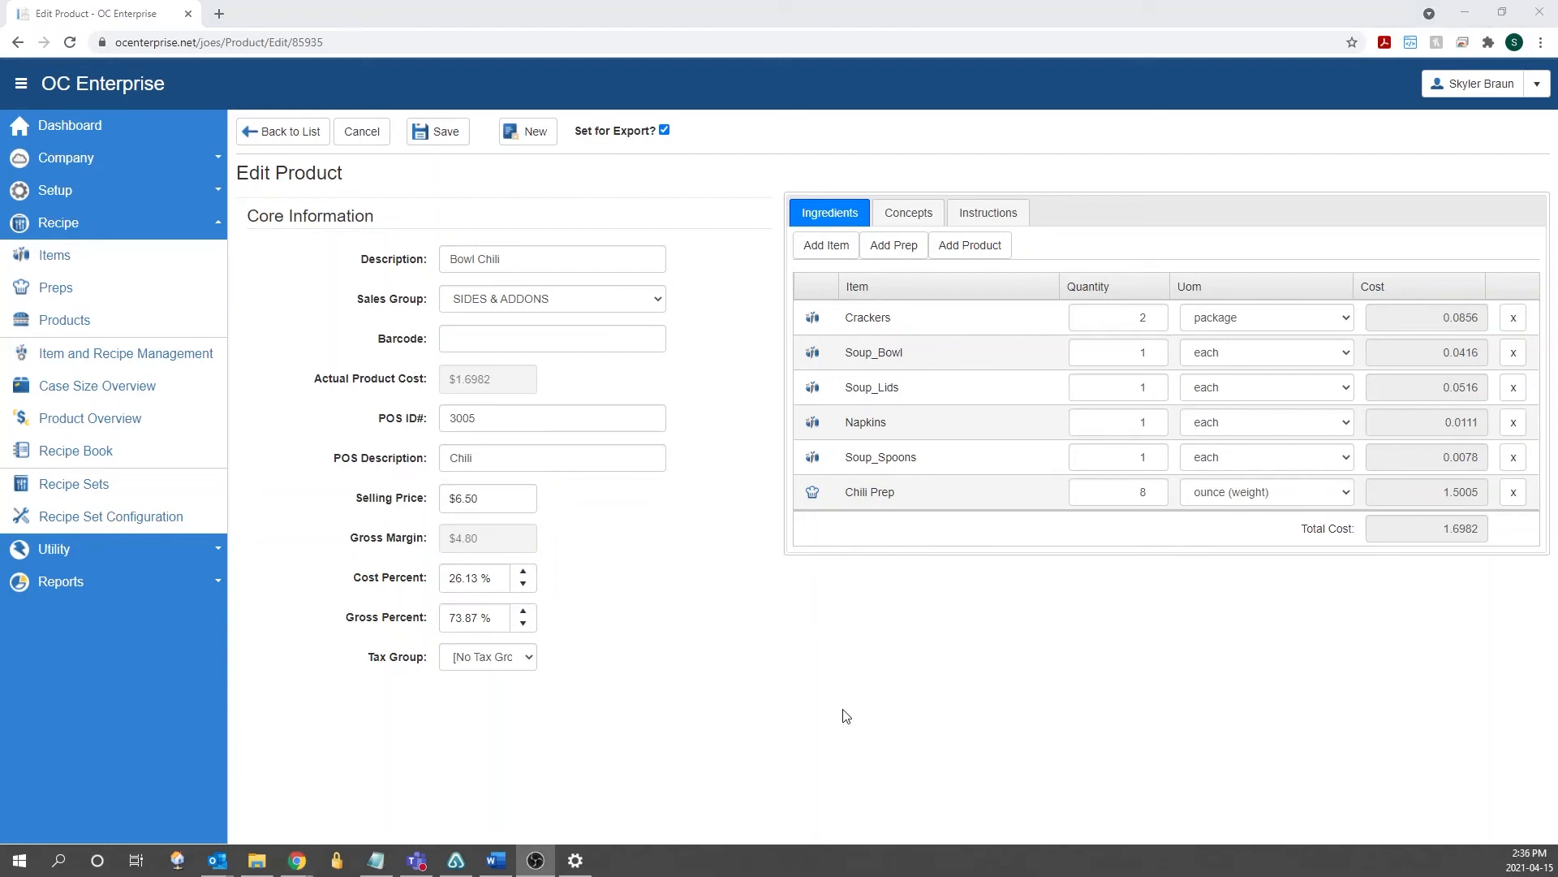
{"action": "mouse_move", "coordinate": [1086, 521]}
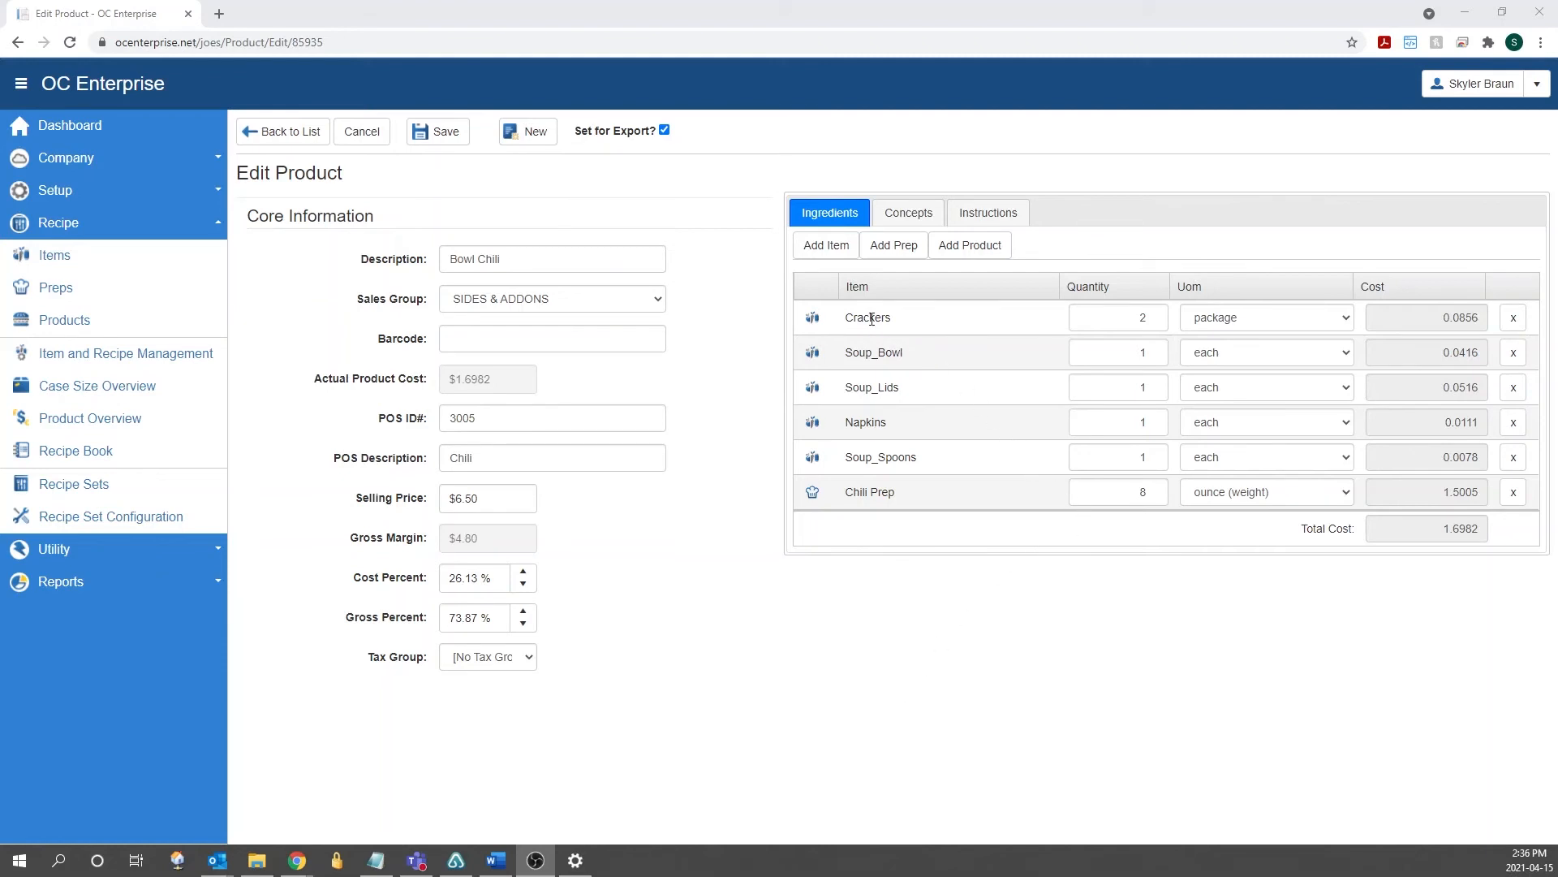
{"action": "mouse_move", "coordinate": [892, 523]}
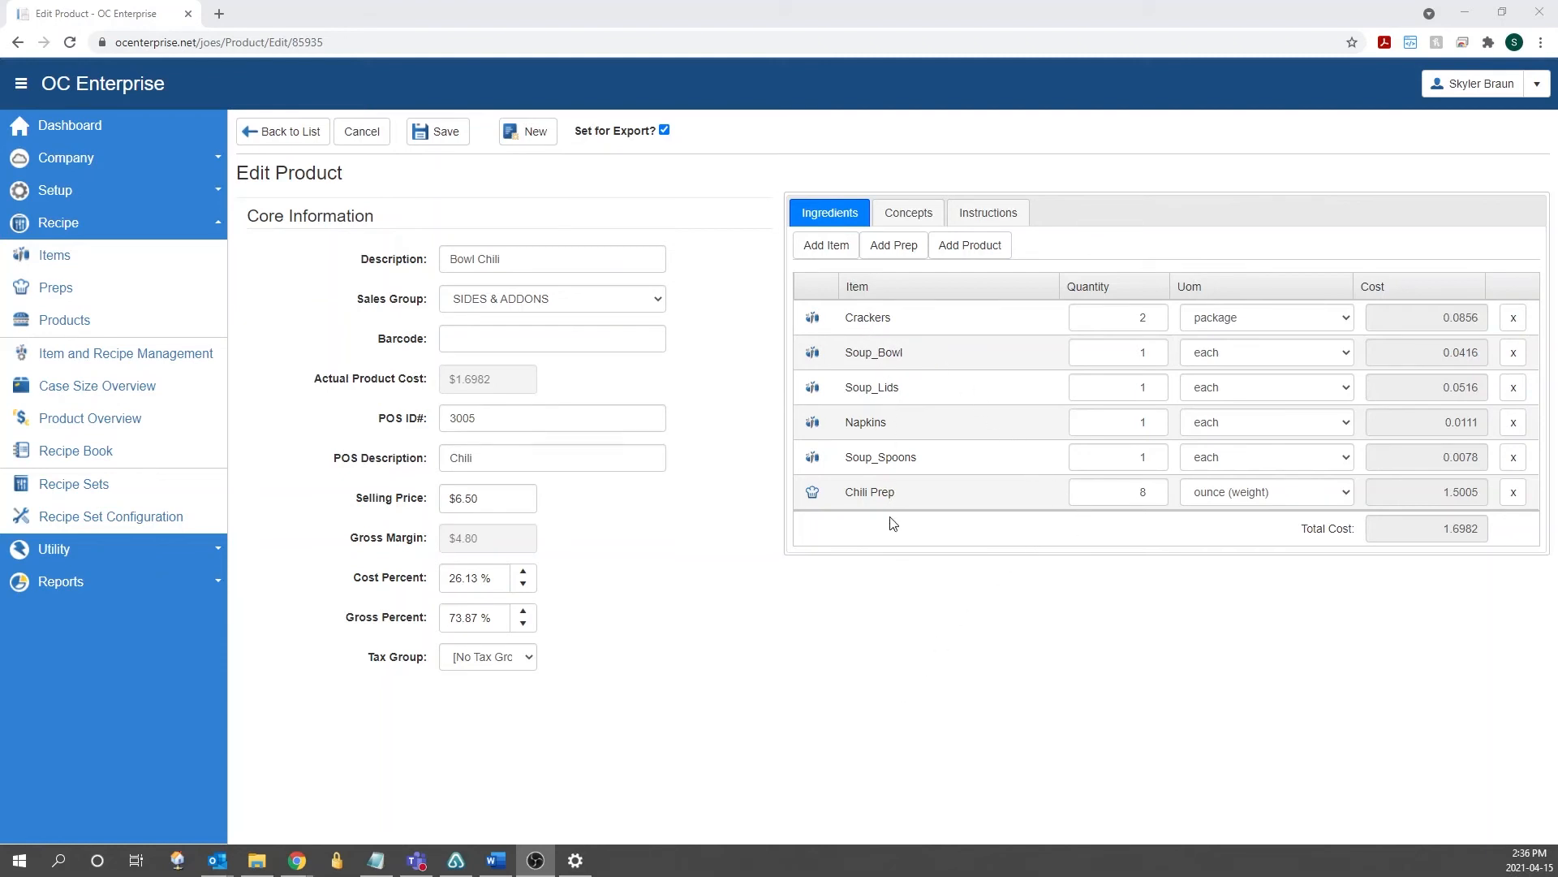
{"action": "mouse_move", "coordinate": [1286, 492]}
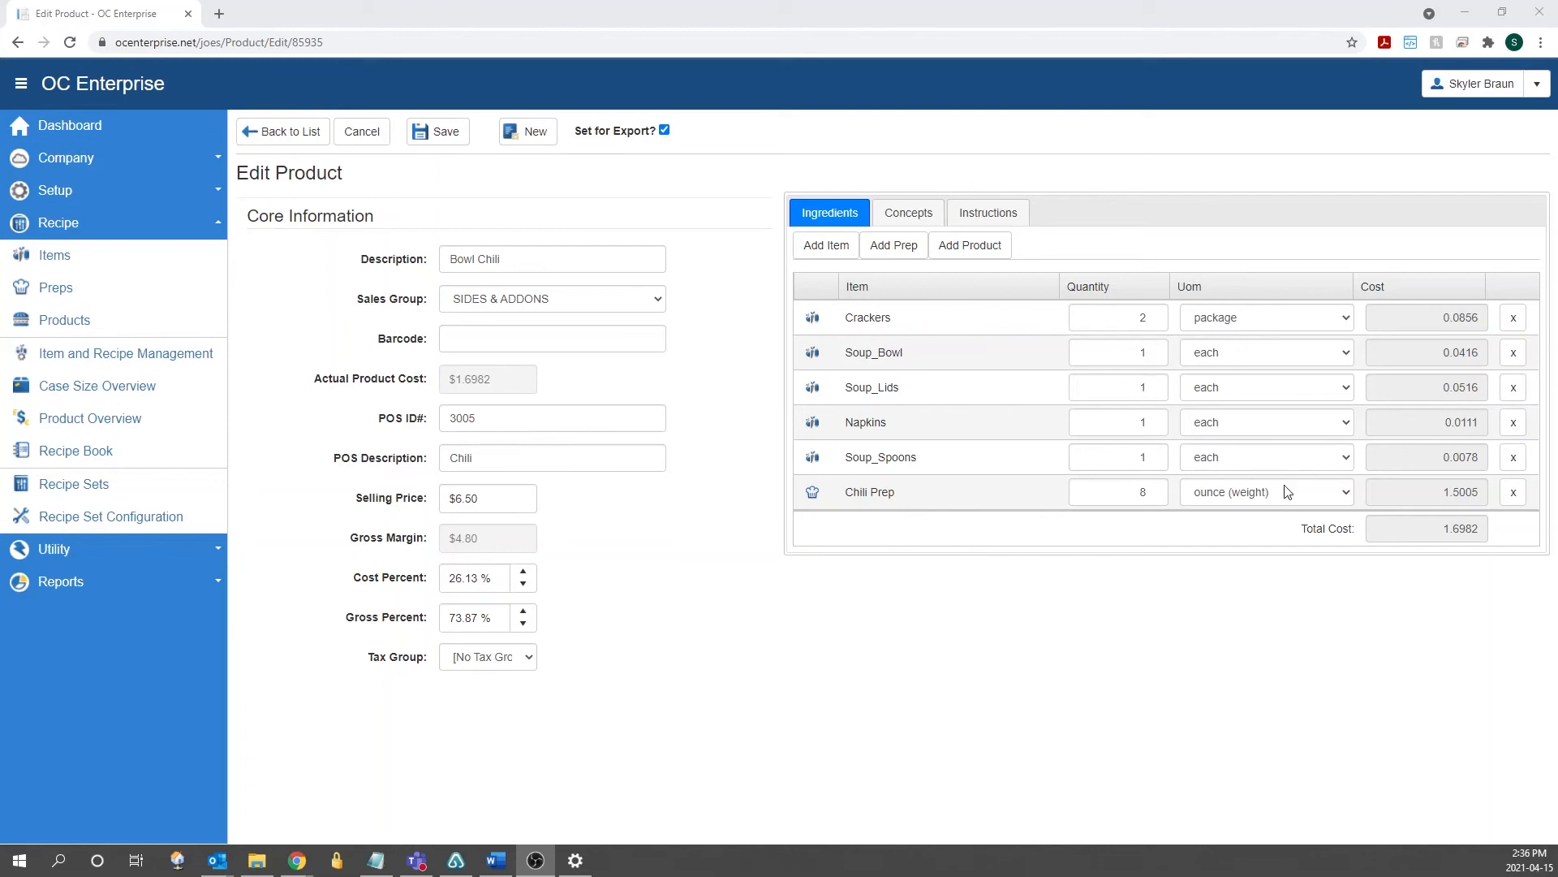
{"action": "mouse_move", "coordinate": [1212, 598]}
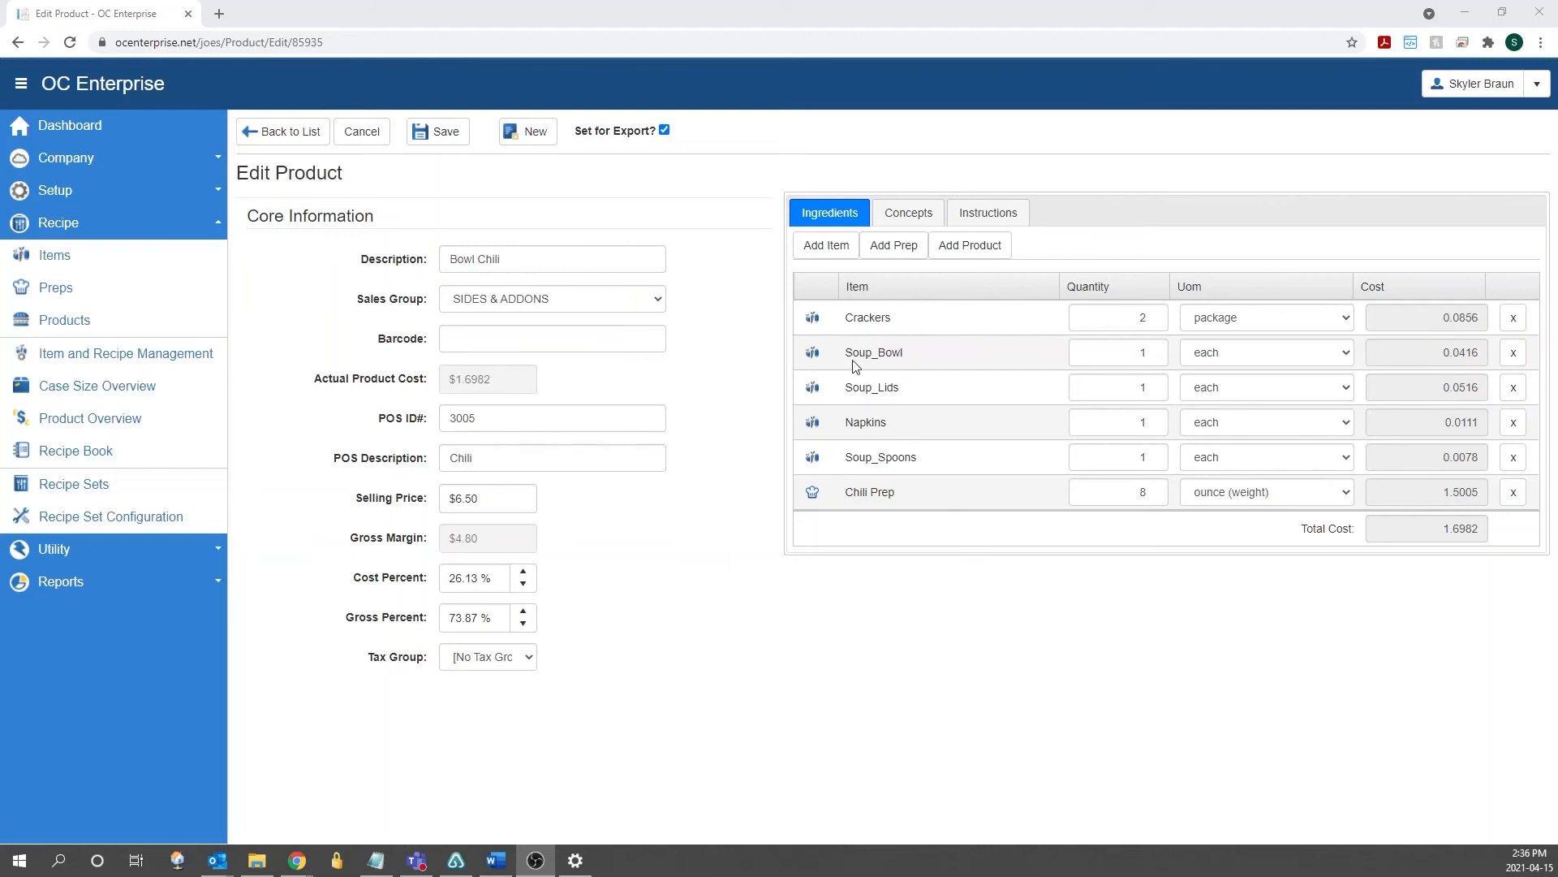
{"action": "mouse_move", "coordinate": [968, 245]}
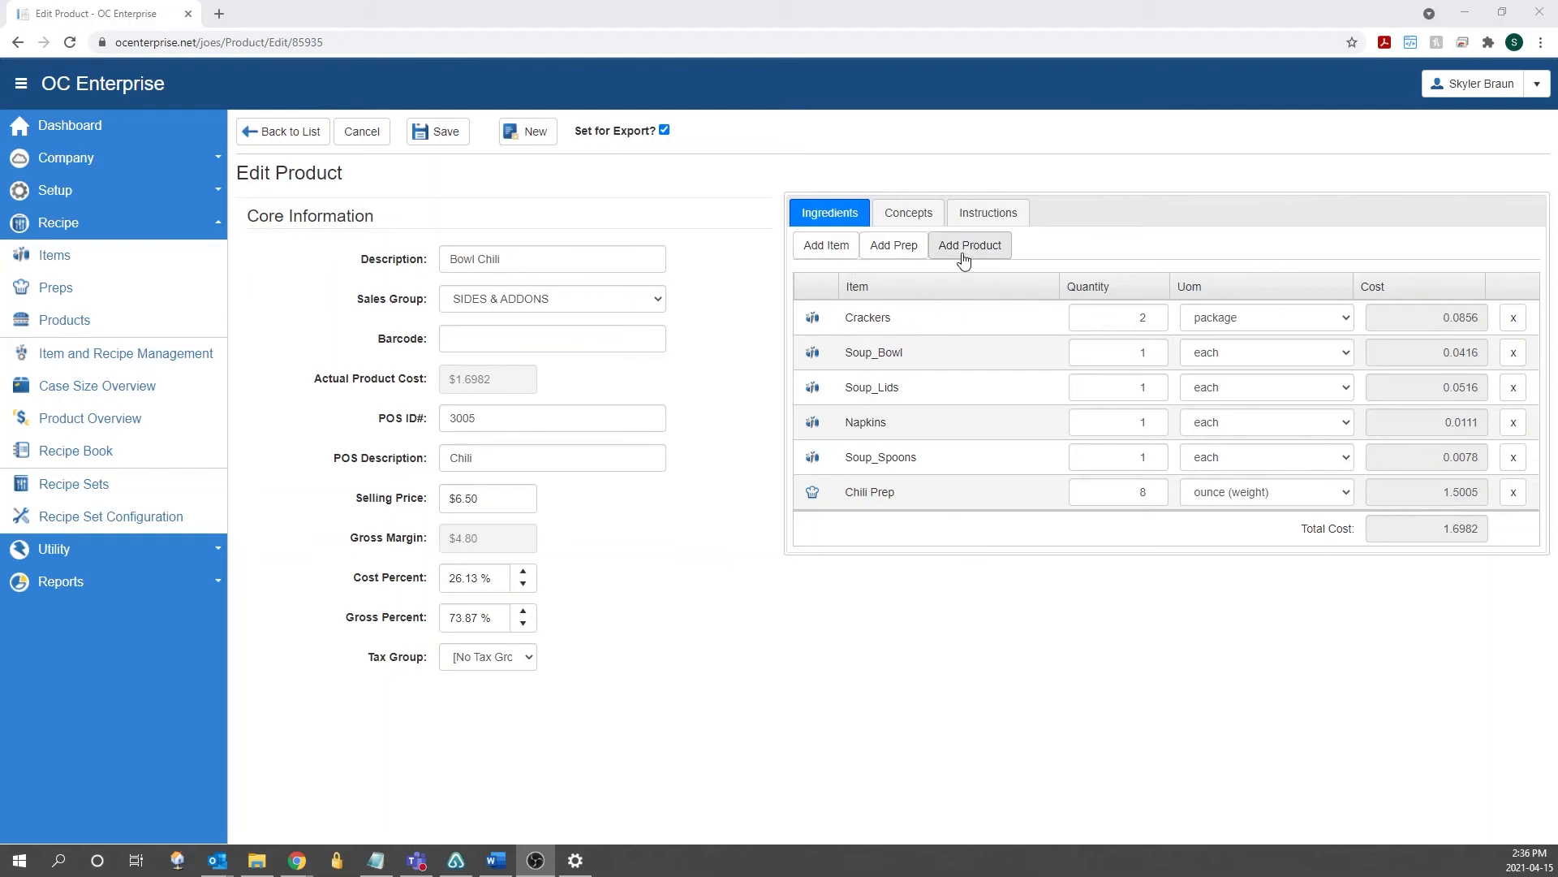
{"action": "left_click", "coordinate": [825, 245]}
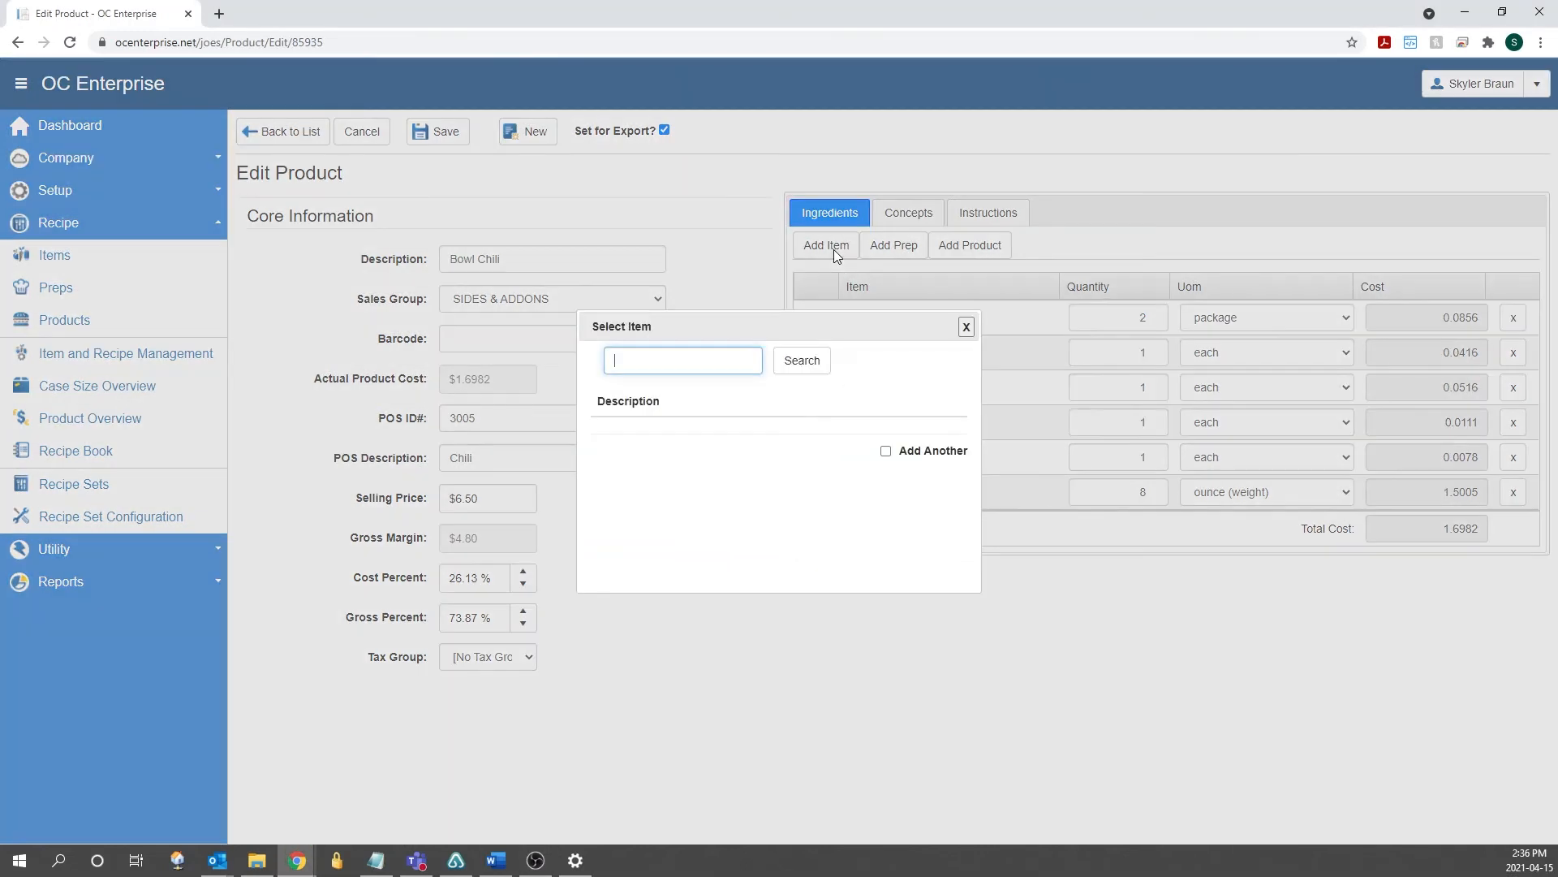
{"action": "type", "text": "cheese"}
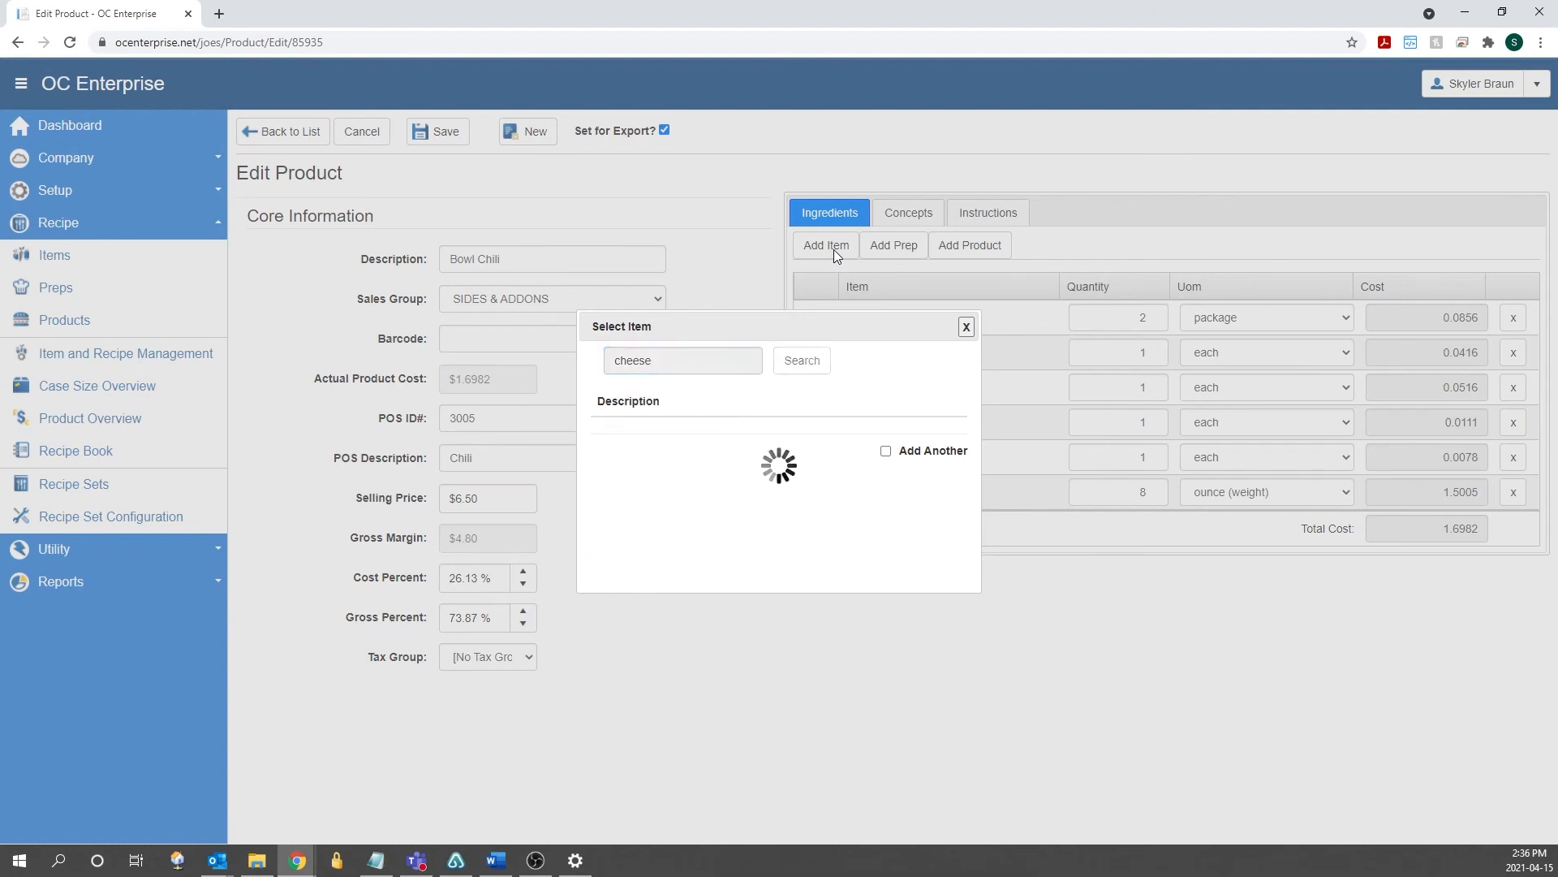
{"action": "left_click", "coordinate": [801, 359]}
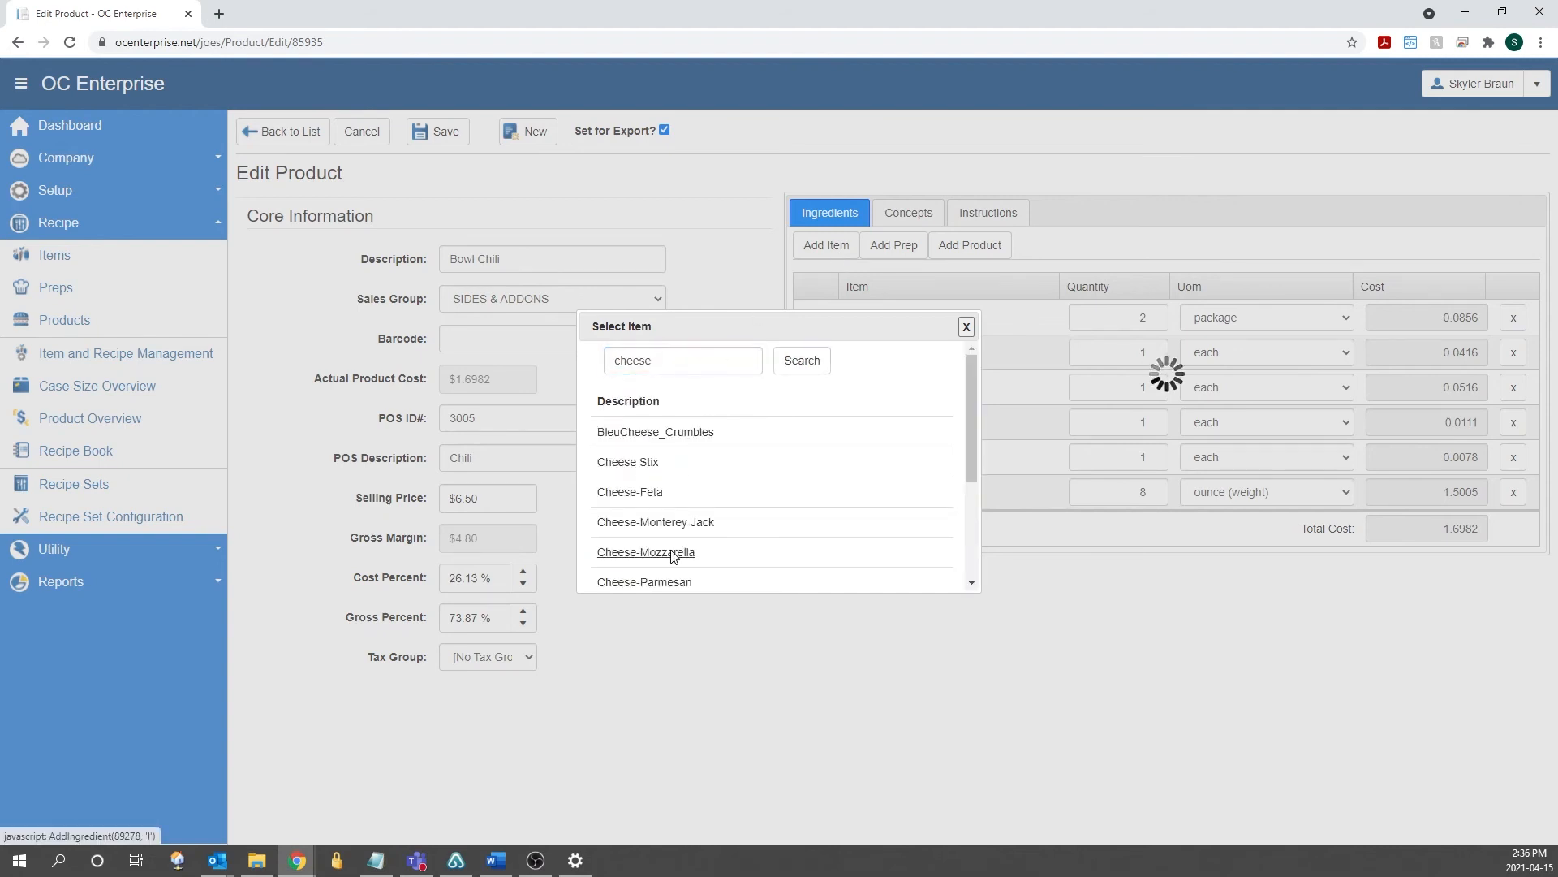
{"action": "left_click", "coordinate": [645, 552]}
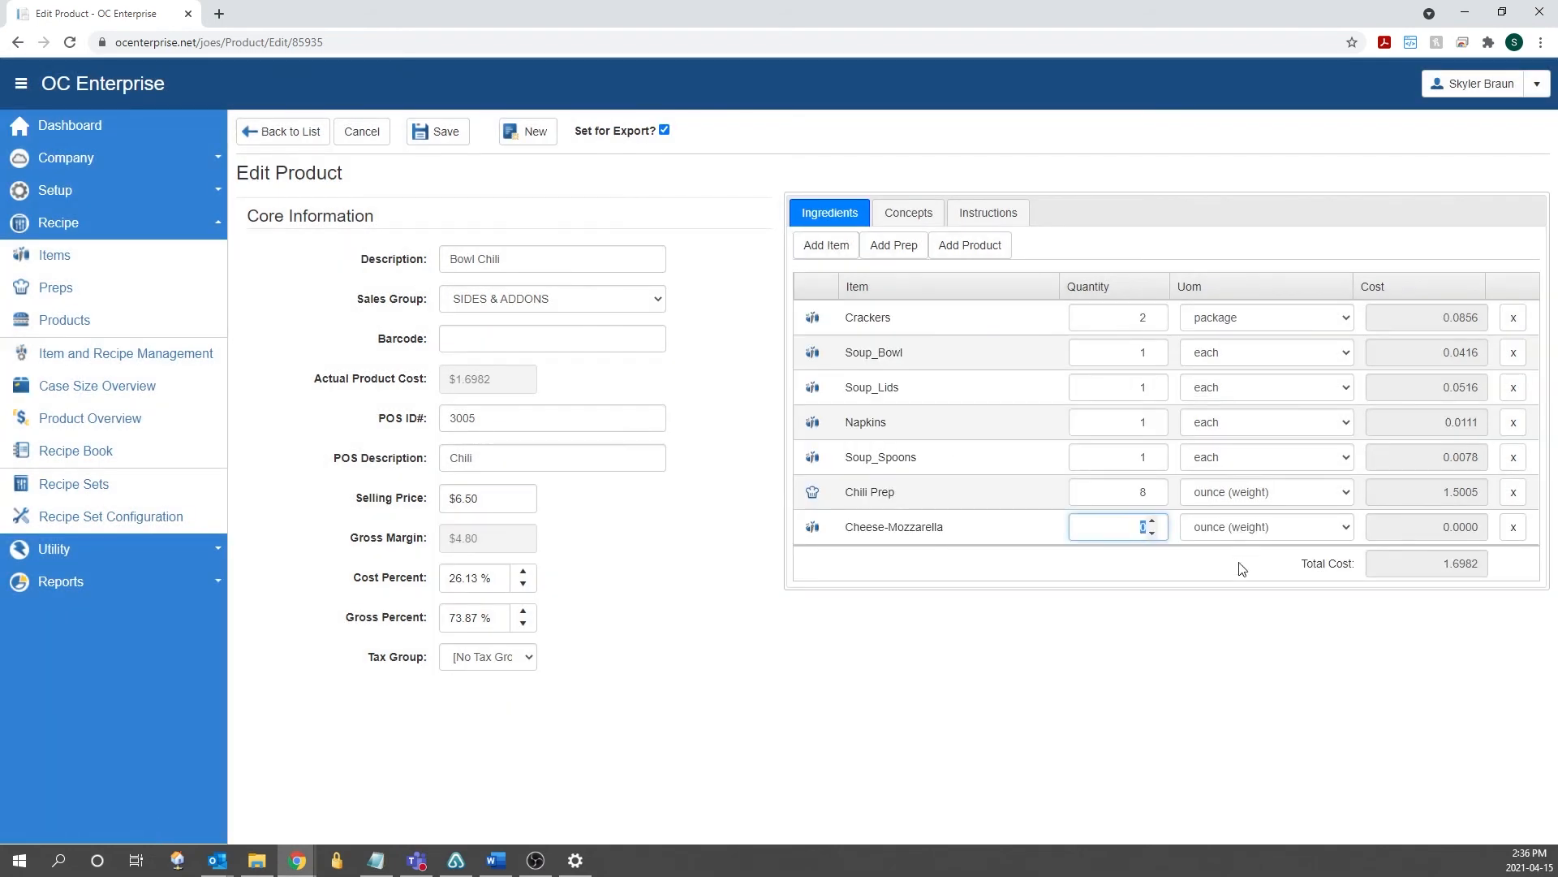
{"action": "type", "text": "3"}
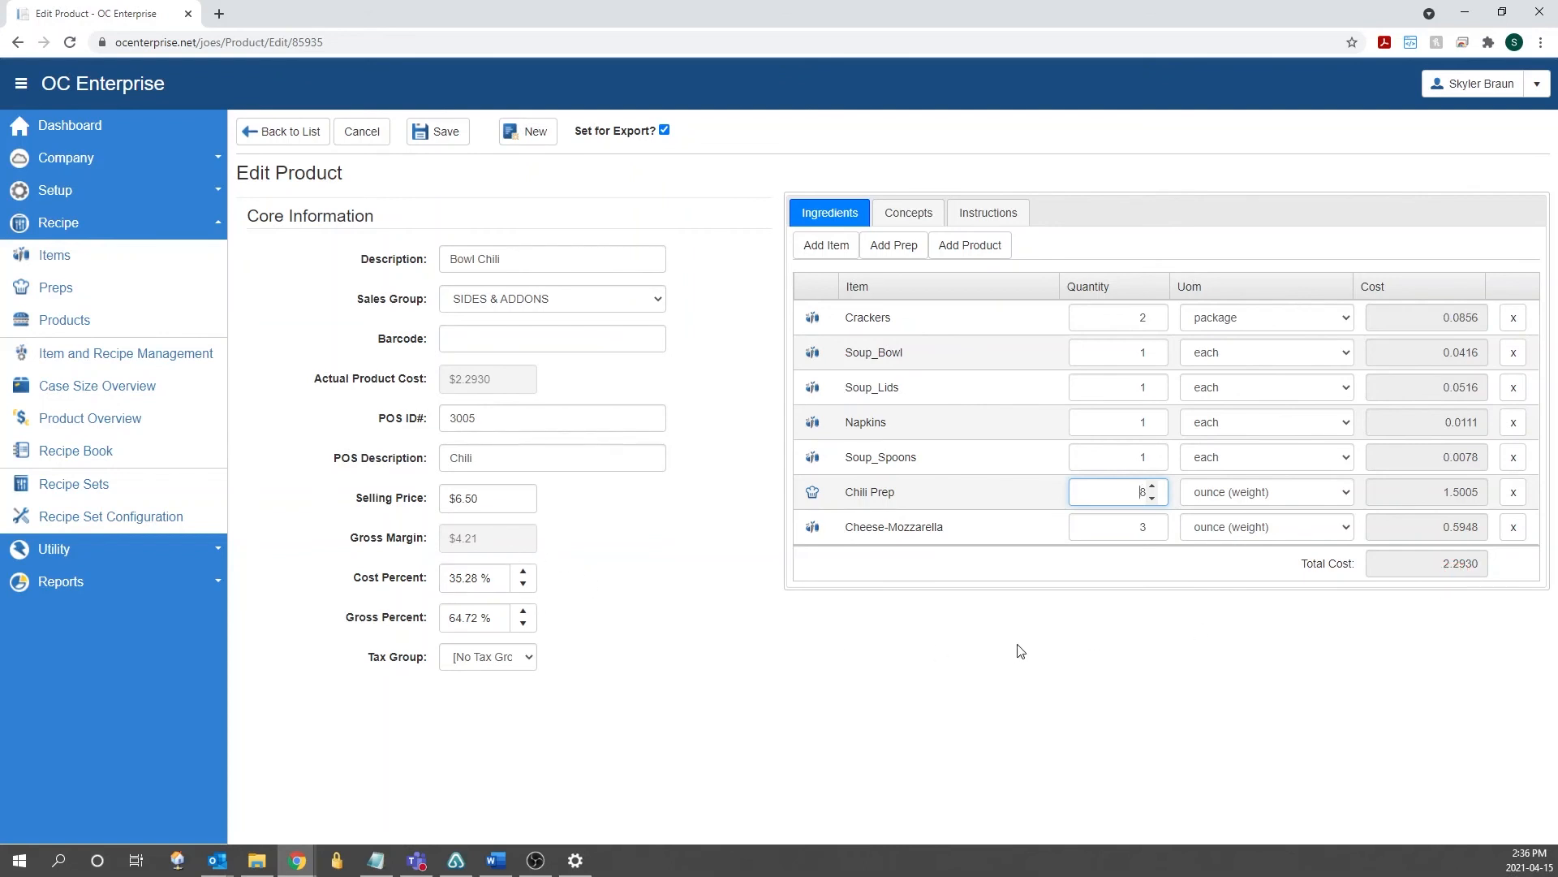
{"action": "type", "text": "8"}
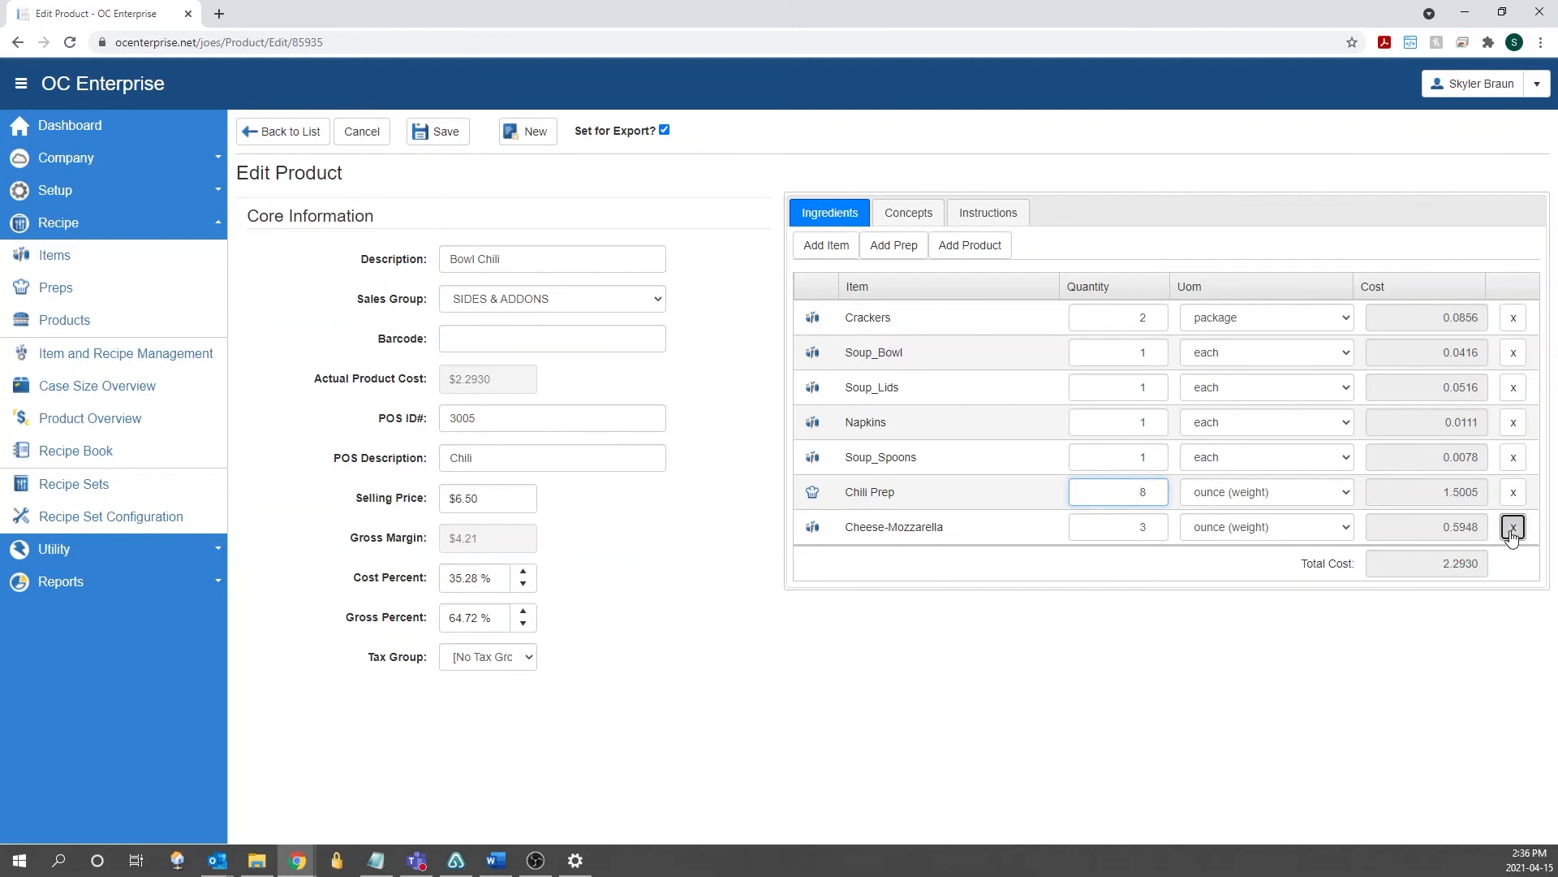
{"action": "left_click", "coordinate": [1513, 526]}
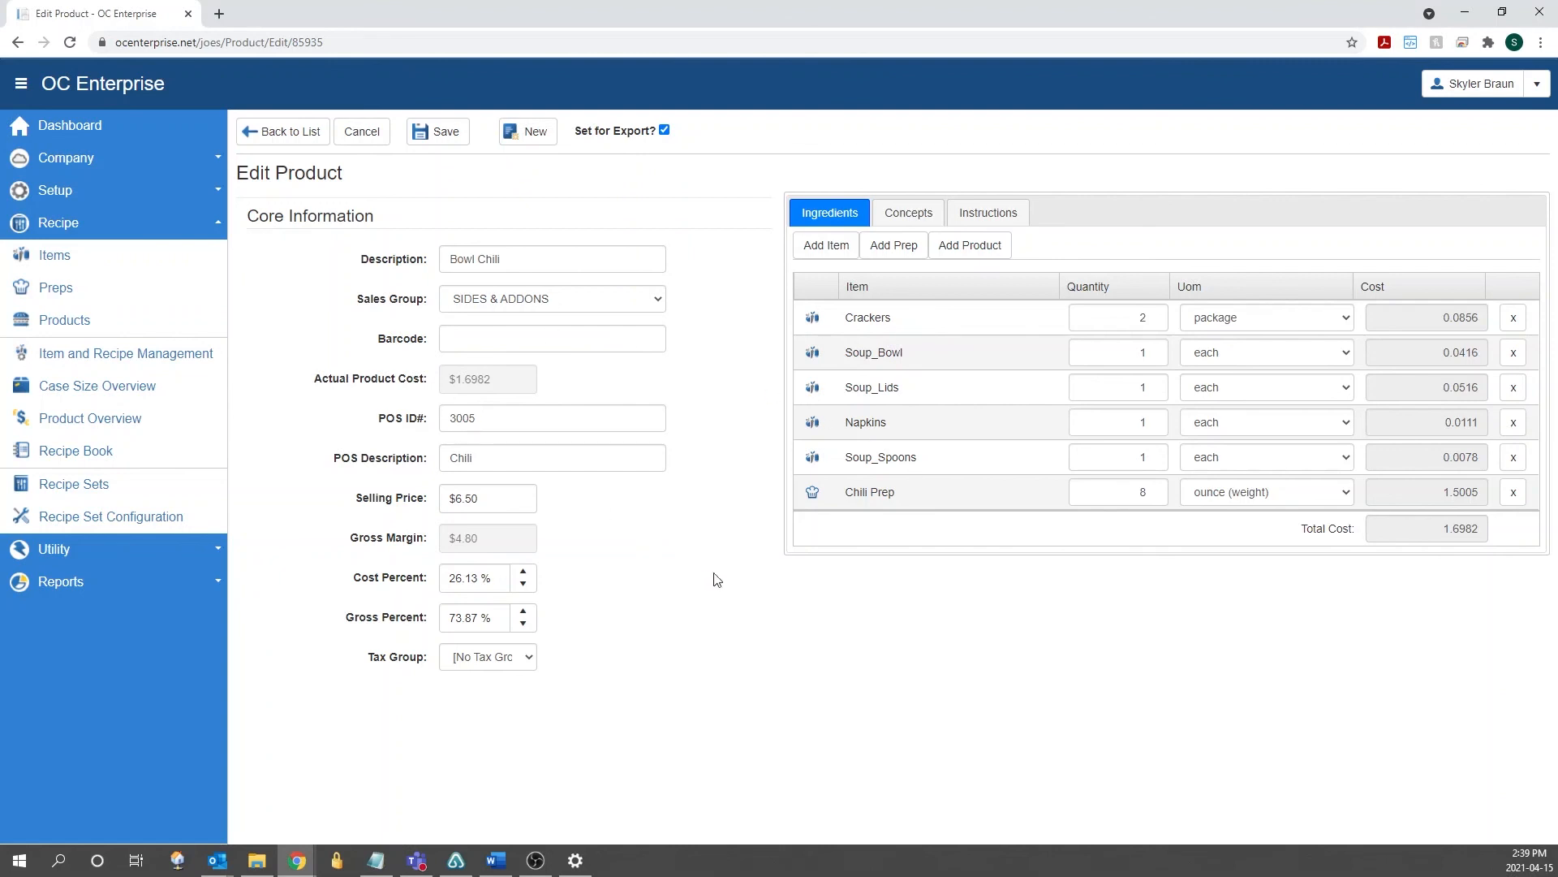
- Switch Bowl Chili's edit form to the Instructions tab
{"action": "left_click", "coordinate": [1113, 492]}
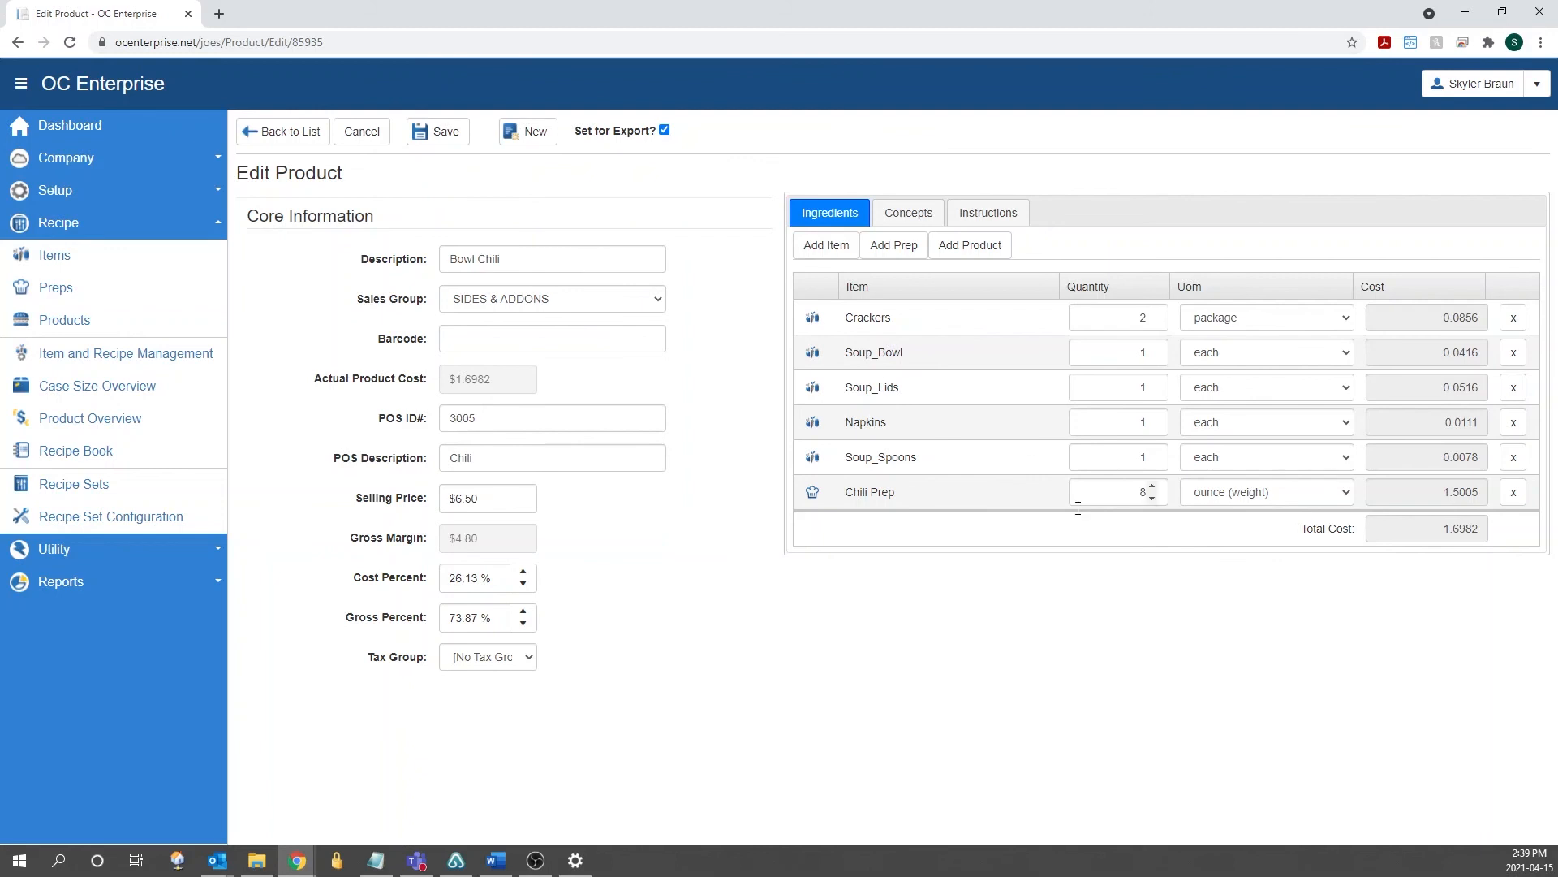
{"action": "left_click", "coordinate": [987, 212]}
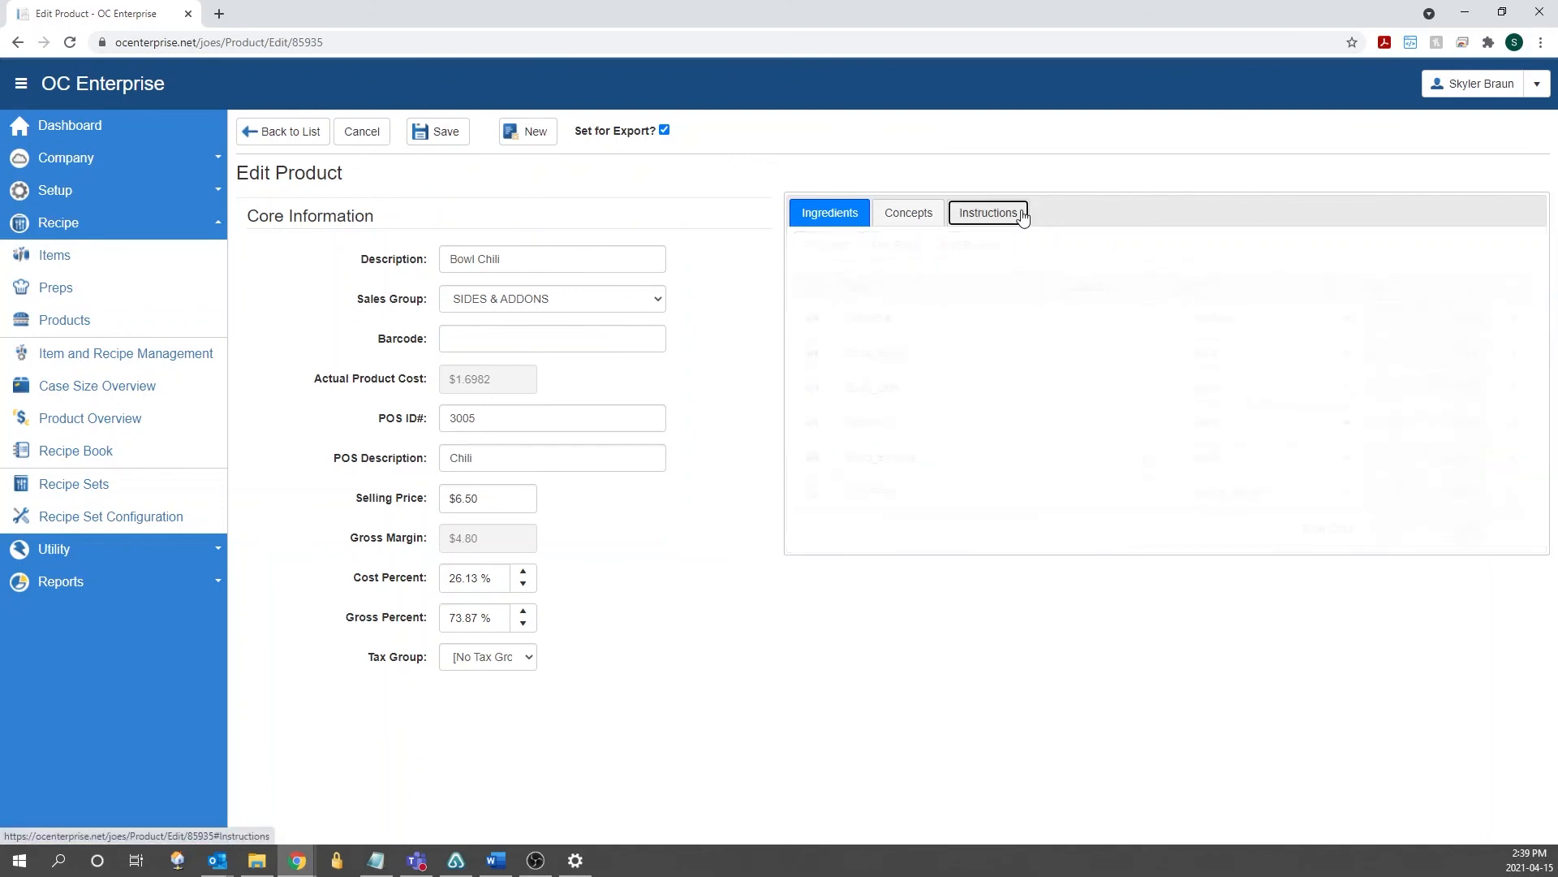
{"action": "left_click", "coordinate": [987, 212]}
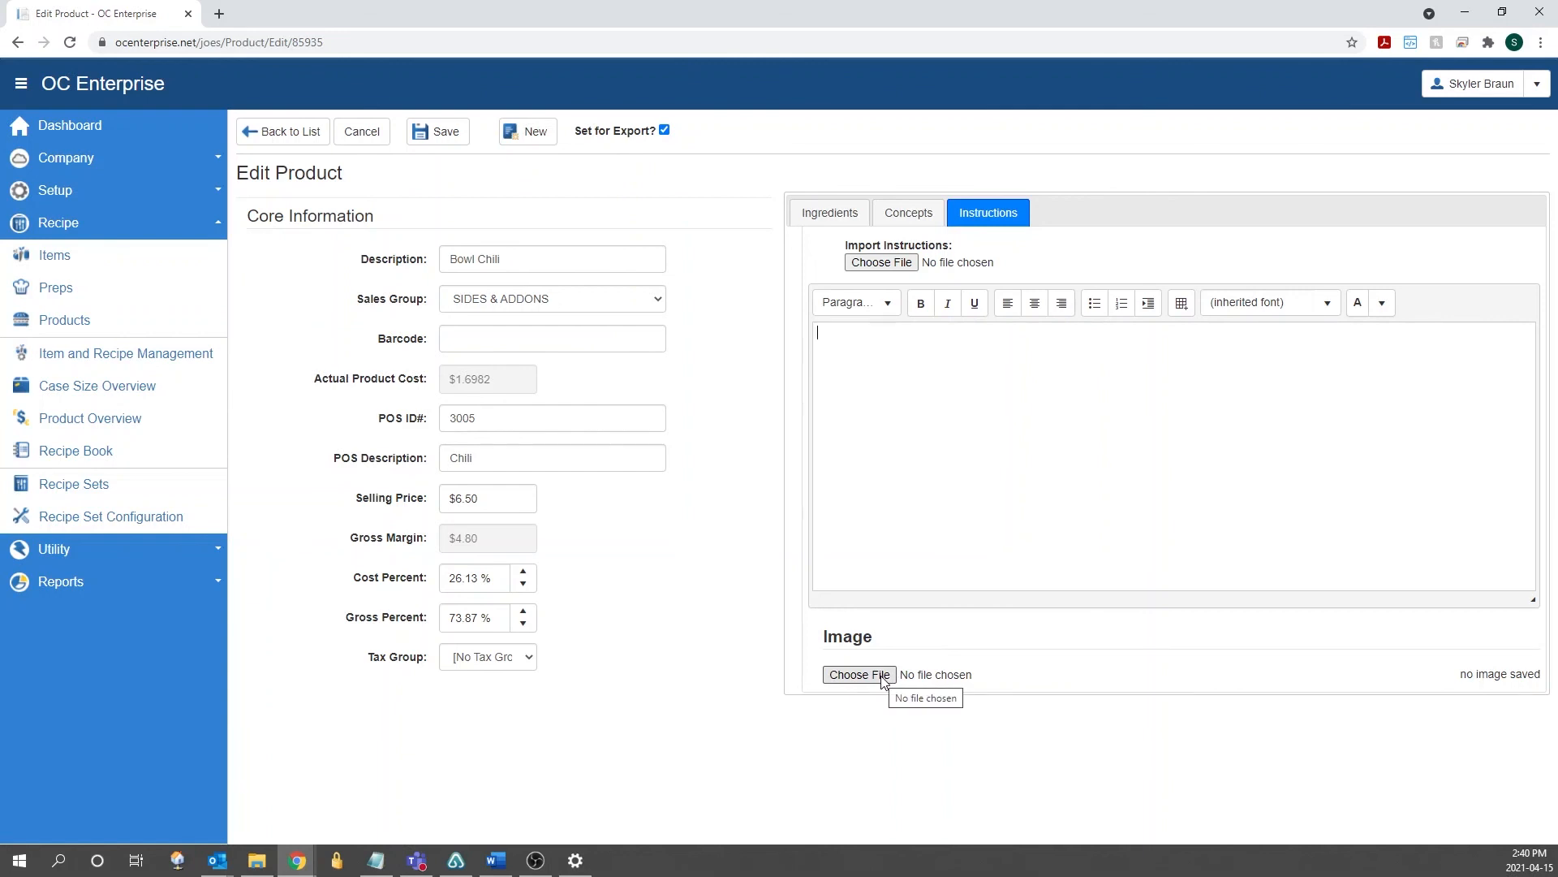
- Choose 'bowl of chilli.jpg' as the product image
{"action": "left_click", "coordinate": [858, 674]}
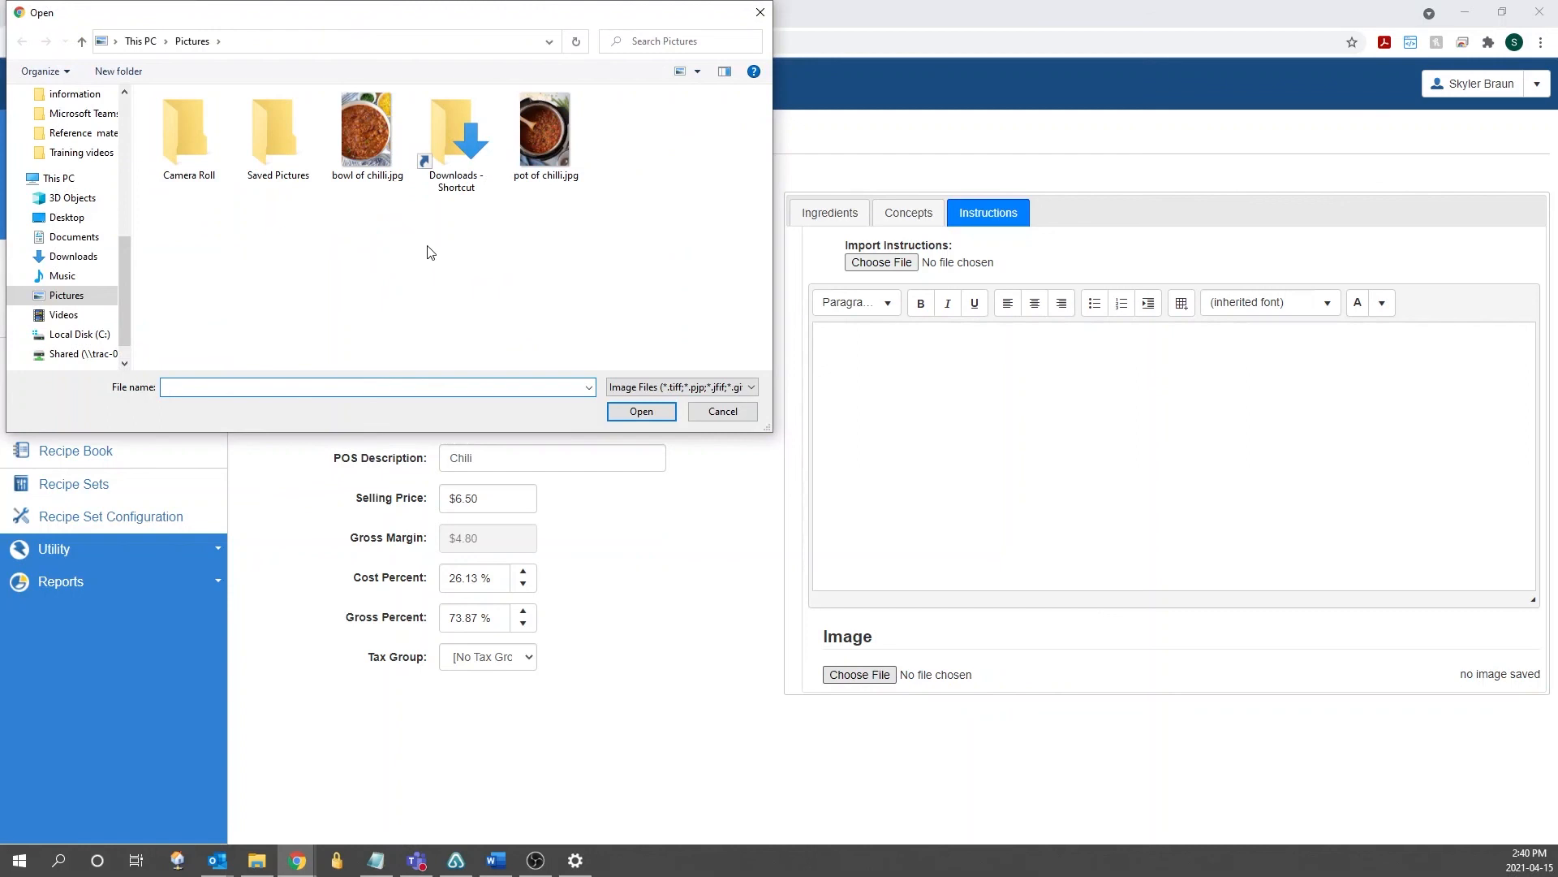
{"action": "left_click", "coordinate": [367, 124]}
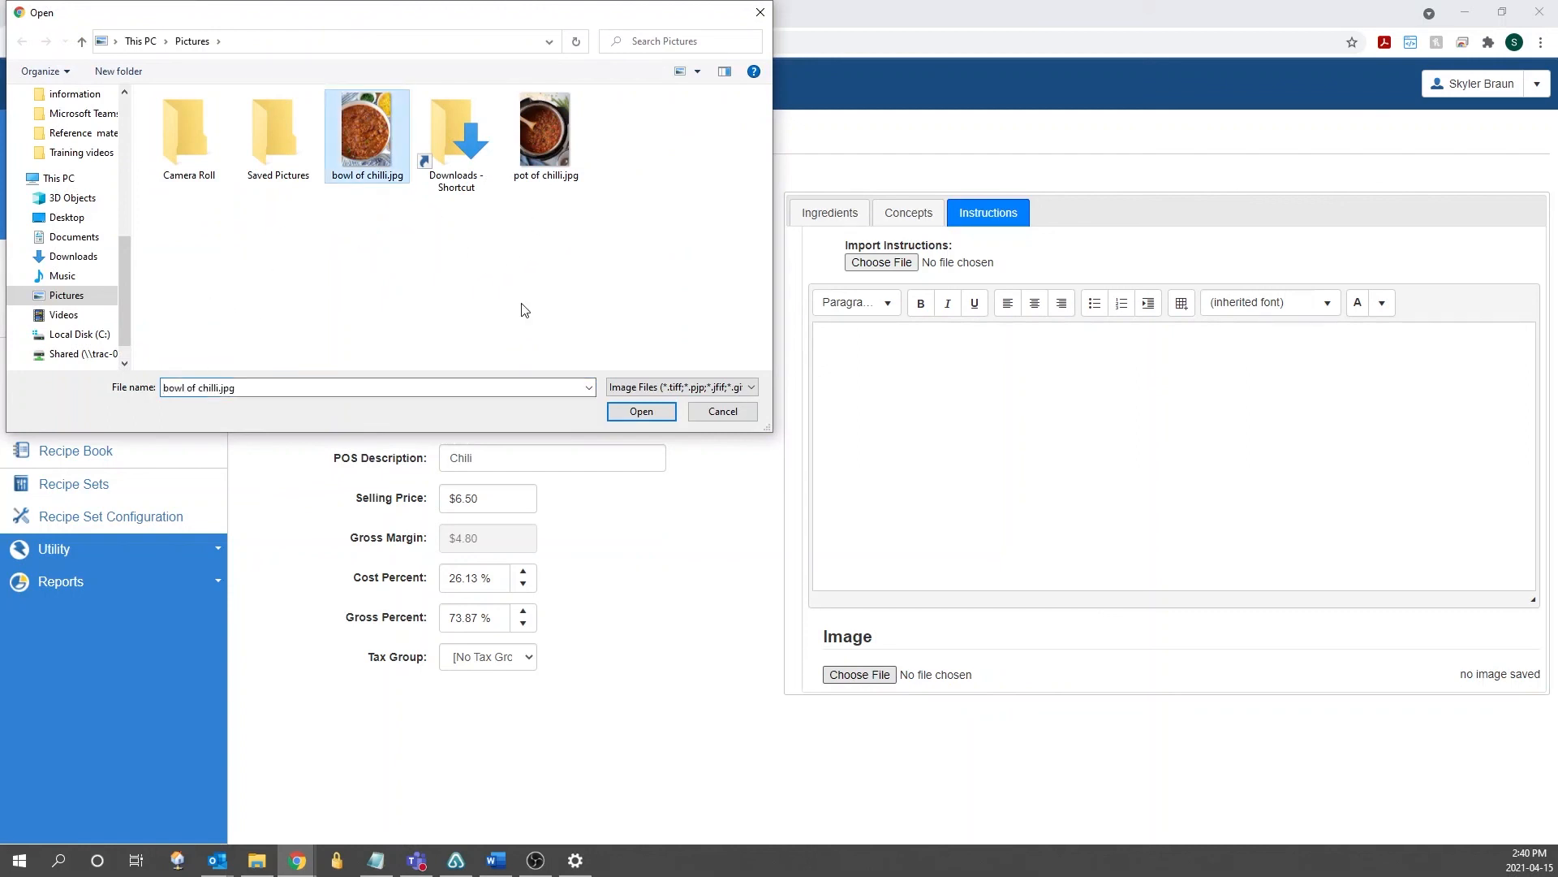
{"action": "left_click", "coordinate": [640, 411]}
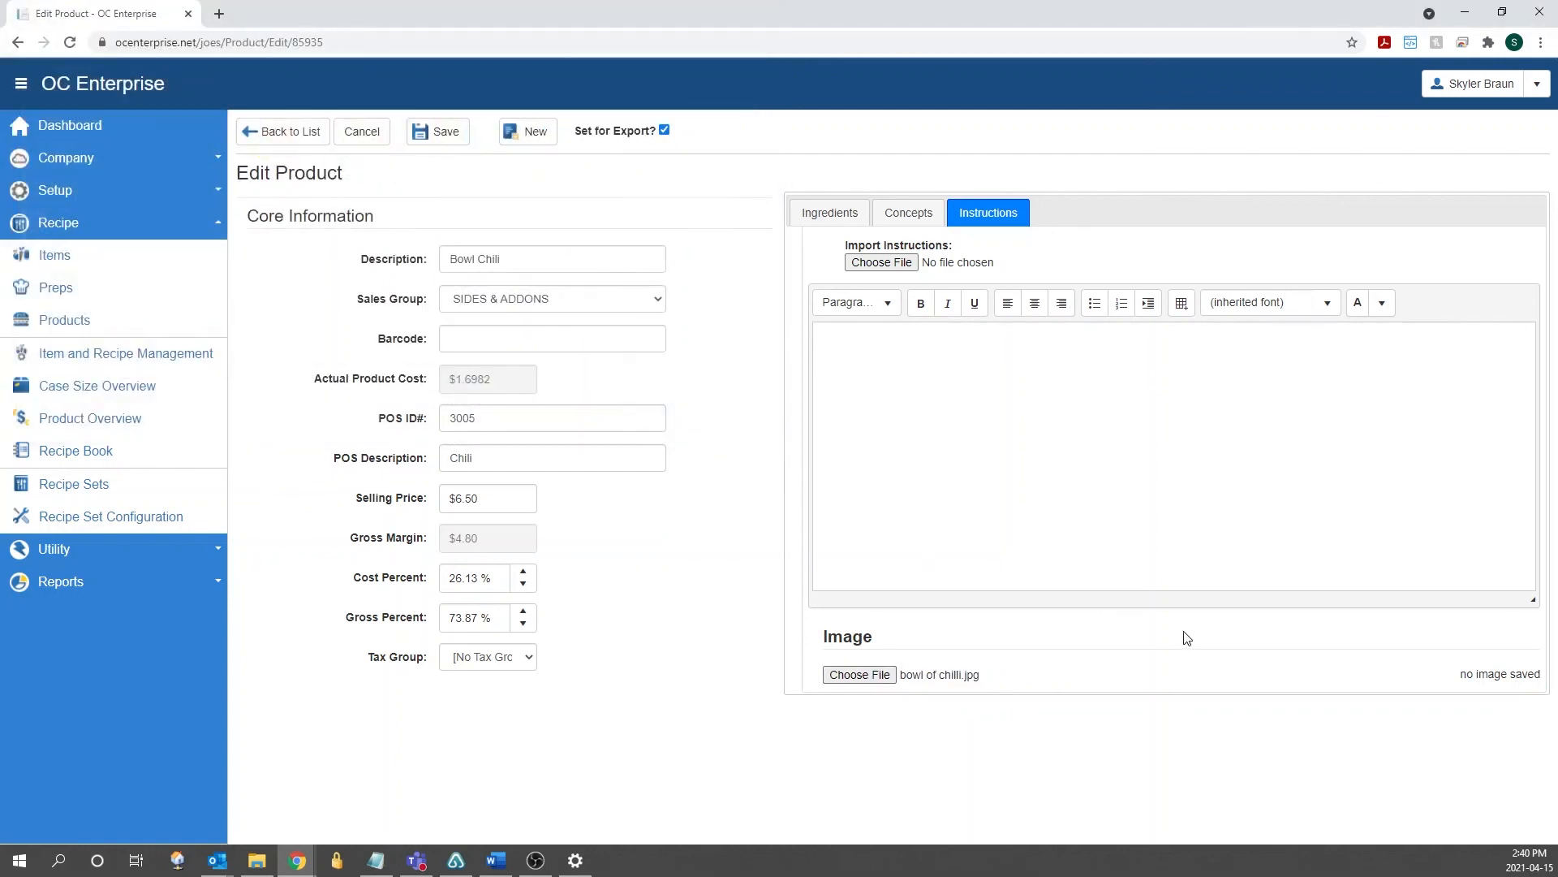